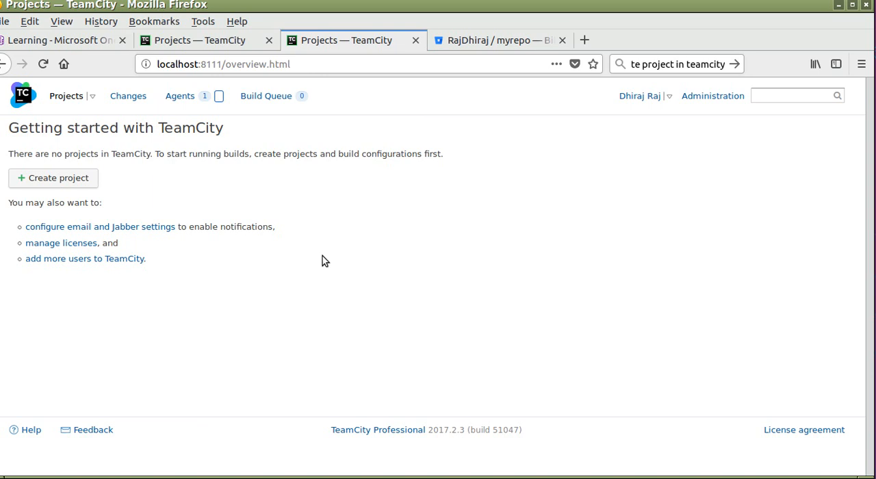
{"action": "mouse_move", "coordinate": [430, 312]}
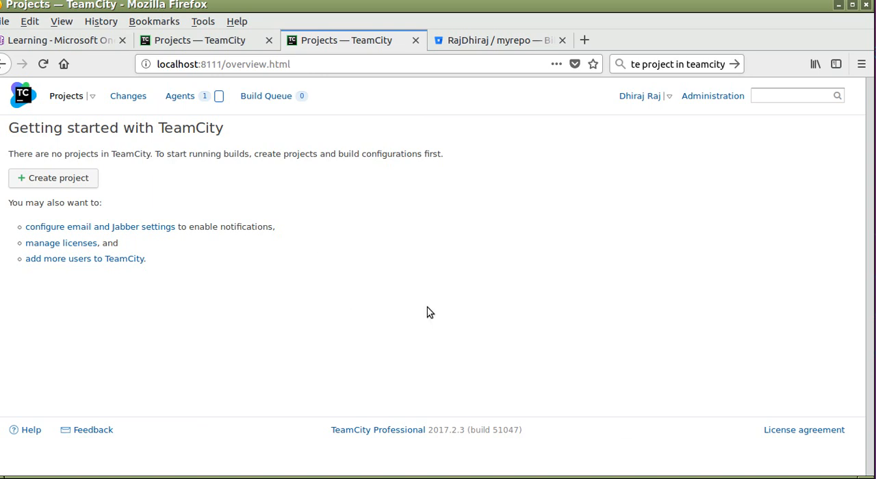
{"action": "mouse_move", "coordinate": [354, 195]}
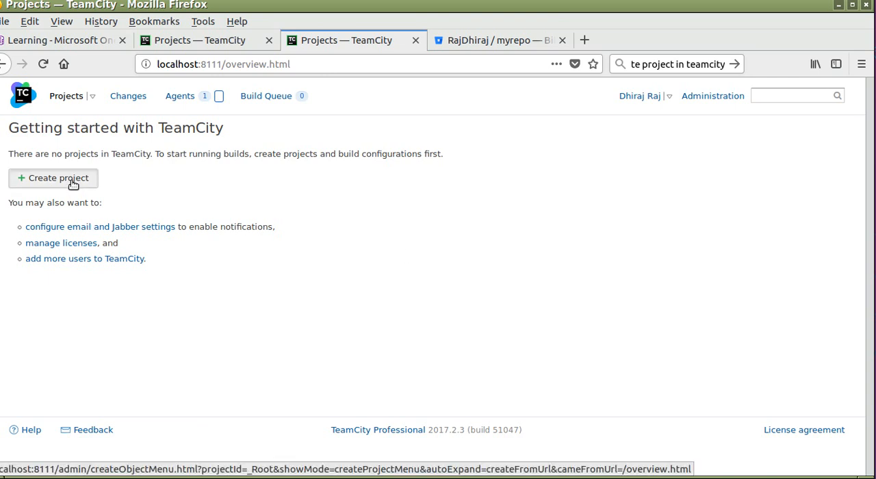
Start a manual project named RESTAPI with project ID SAMPLE_RESTAPI under the root project.
{"action": "left_click", "coordinate": [52, 178]}
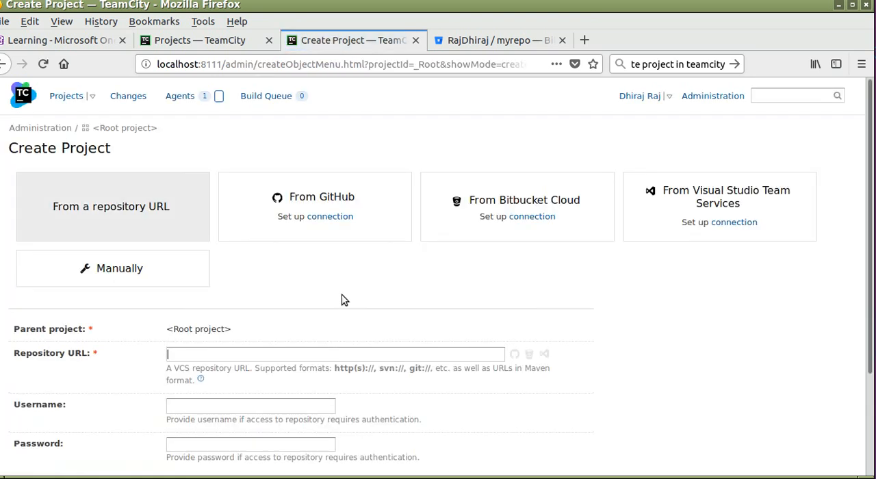
{"action": "left_click", "coordinate": [112, 268]}
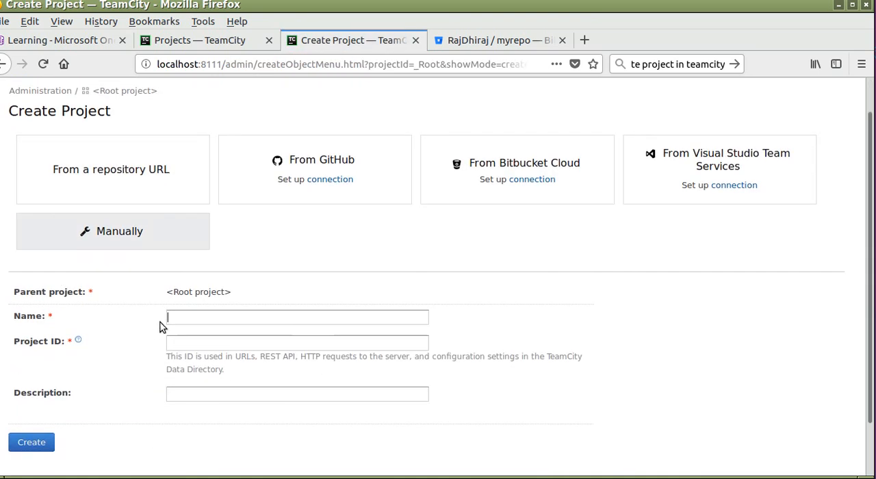
{"action": "left_click", "coordinate": [296, 317]}
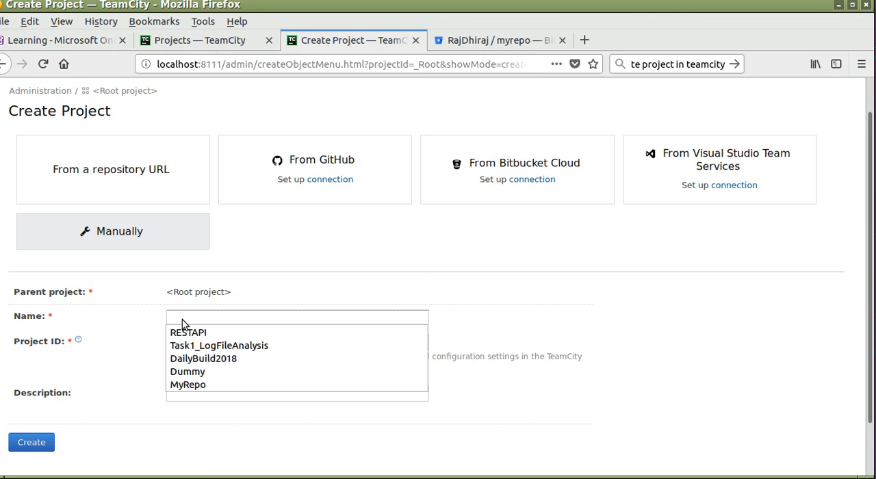
{"action": "left_click", "coordinate": [189, 332]}
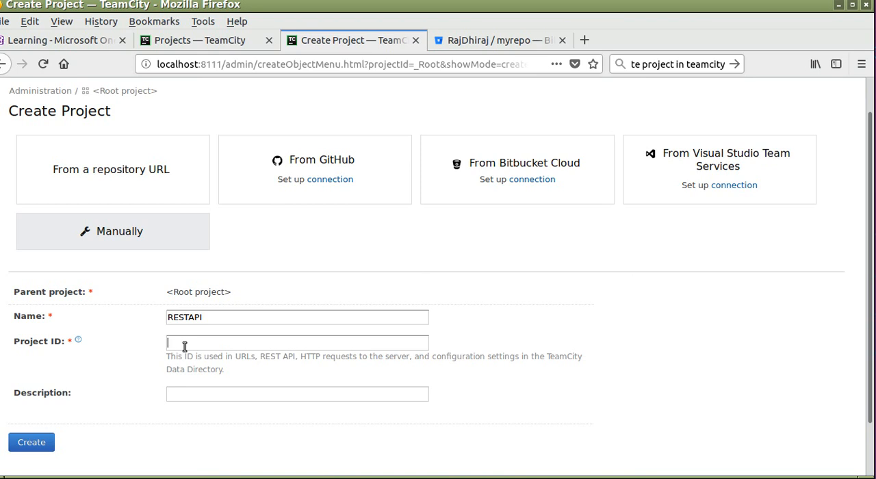
{"action": "type", "text": "s"}
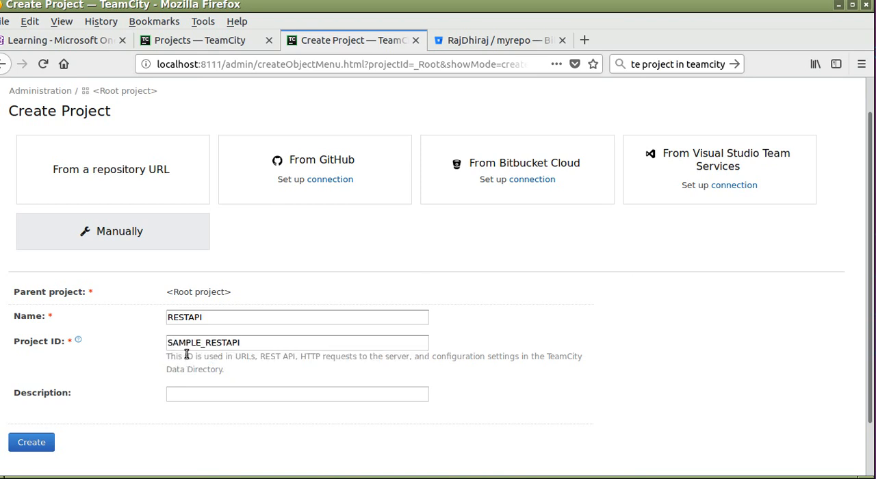
{"action": "scroll", "scroll_direction": "down", "scroll_amount": 3}
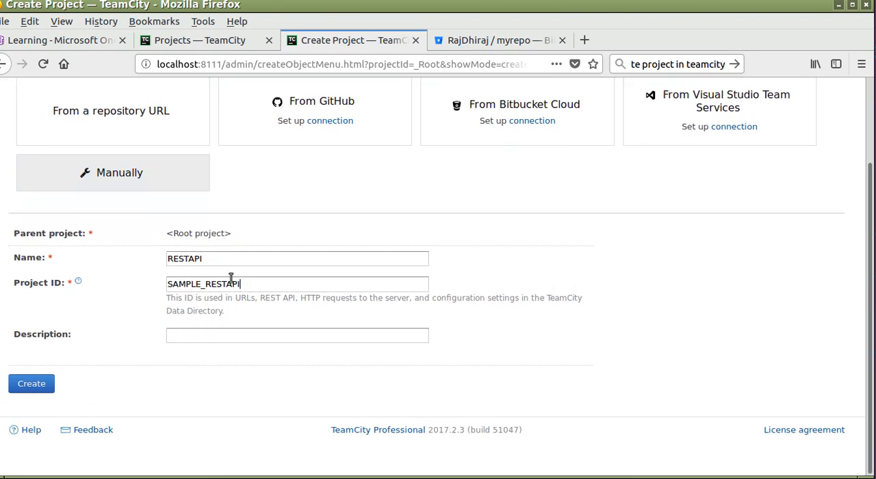
{"action": "mouse_move", "coordinate": [5, 392]}
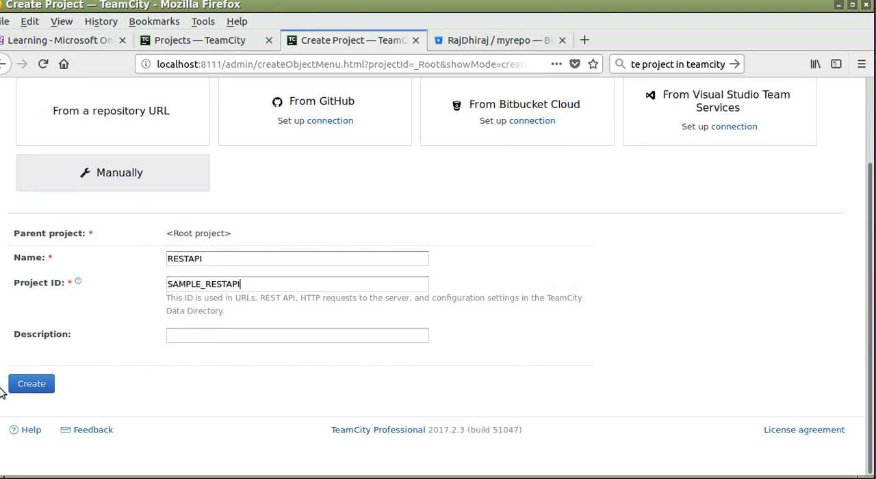
Create the RESTAPI project and review its saved General Settings page.
{"action": "left_click", "coordinate": [30, 384]}
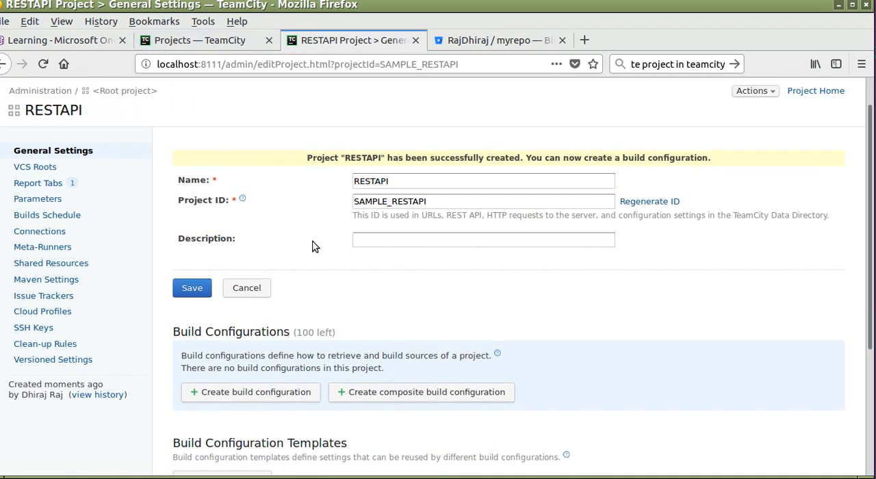
{"action": "mouse_move", "coordinate": [304, 165]}
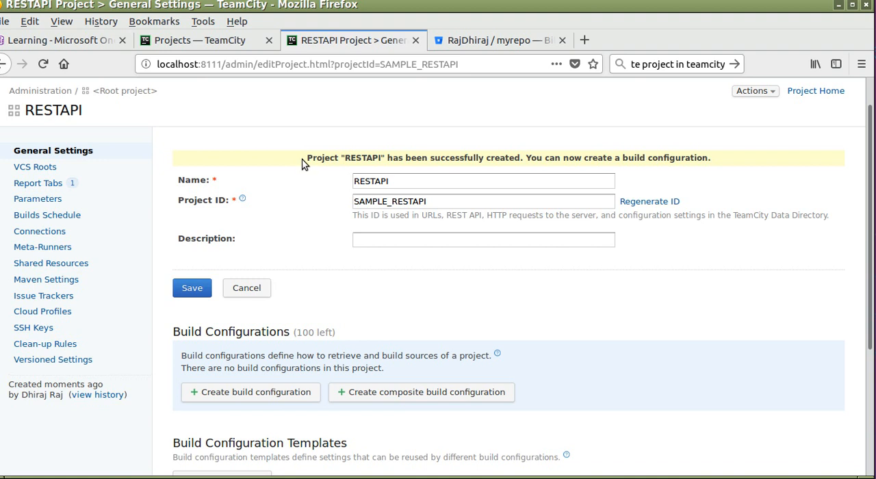
{"action": "mouse_move", "coordinate": [534, 175]}
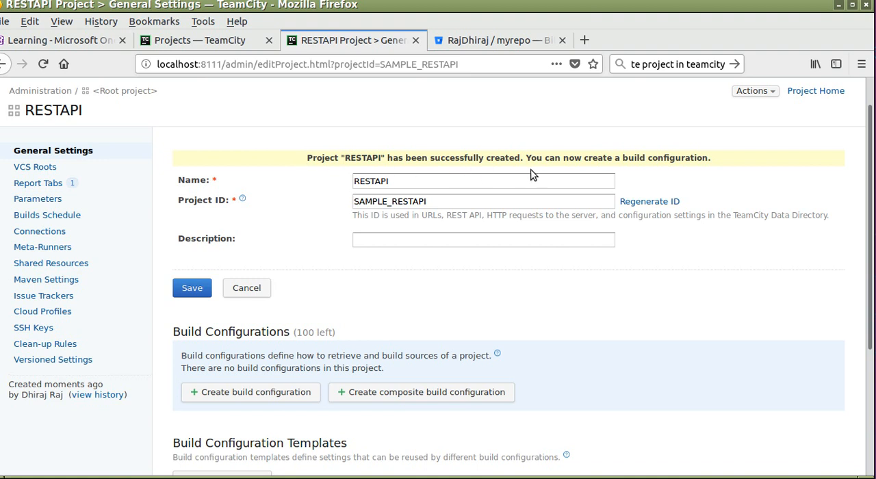
{"action": "scroll", "scroll_direction": "down", "scroll_amount": 3}
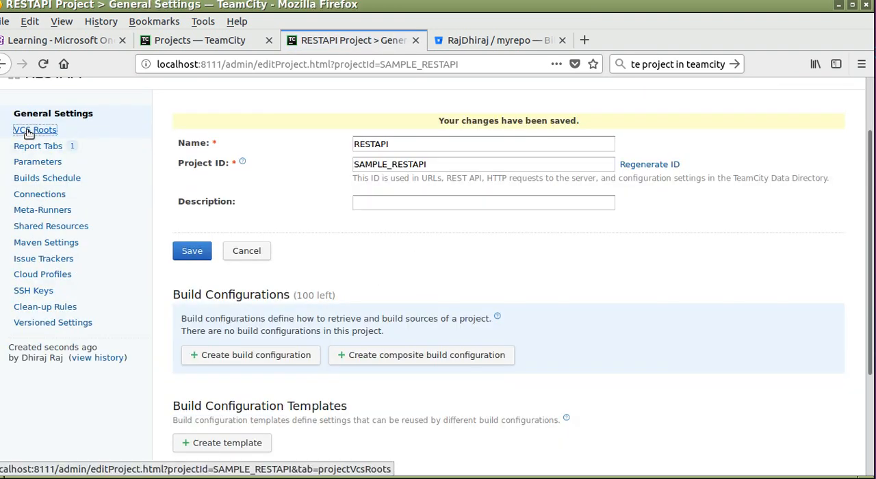
Start adding a new VCS root from the RESTAPI project's VCS Roots settings.
{"action": "left_click", "coordinate": [36, 128]}
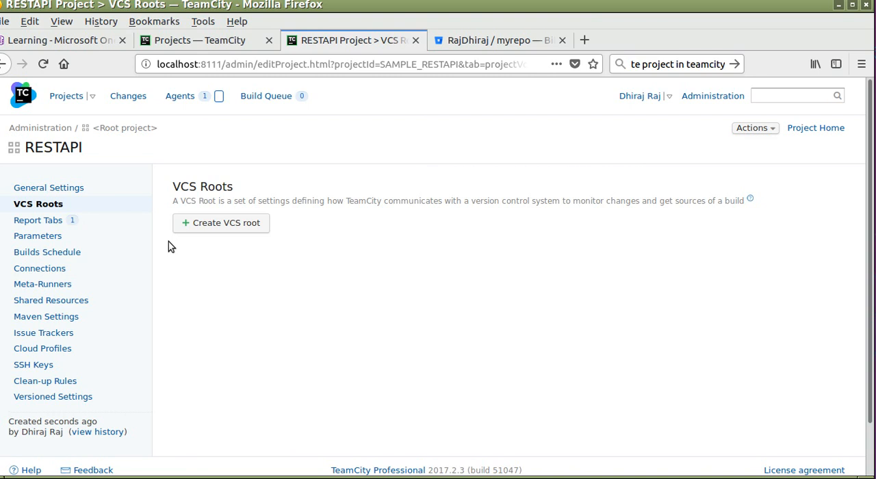
{"action": "mouse_move", "coordinate": [173, 249]}
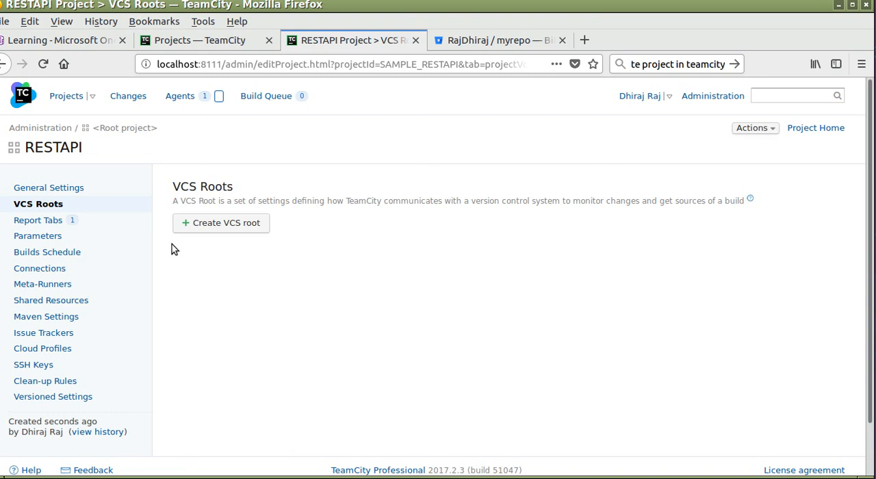
{"action": "mouse_move", "coordinate": [222, 230]}
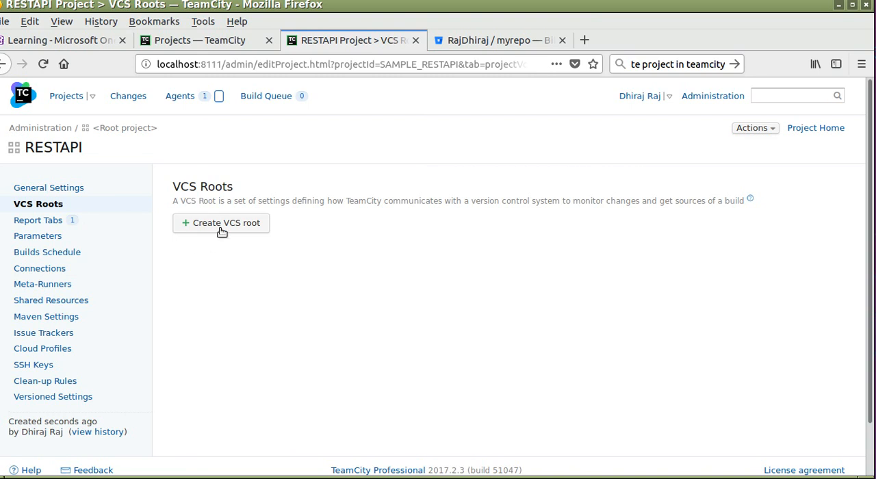
{"action": "left_click", "coordinate": [221, 222]}
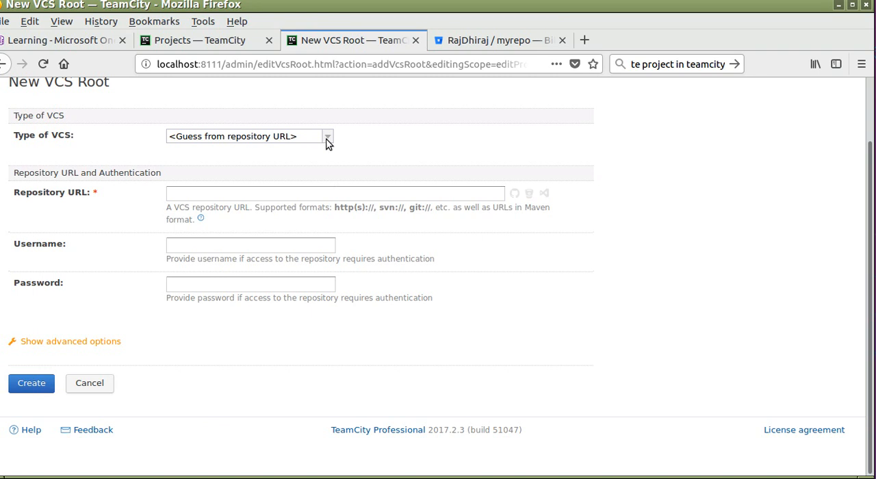
Make the new VCS root a Git root named RESTAPIPROJECT.
{"action": "left_click", "coordinate": [246, 135]}
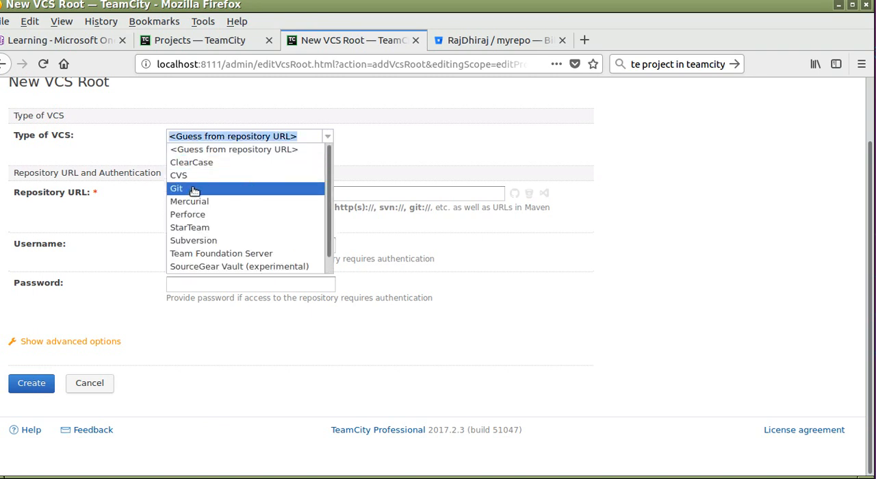
{"action": "left_click", "coordinate": [177, 189]}
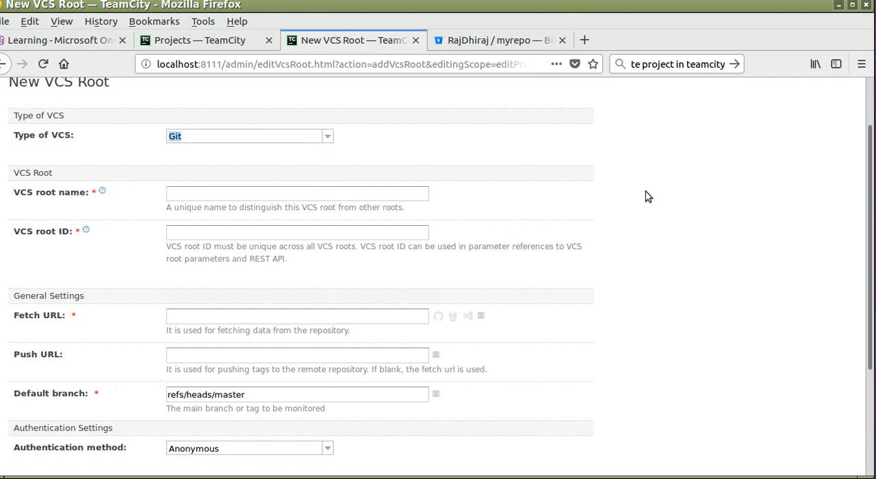
{"action": "left_click", "coordinate": [295, 193]}
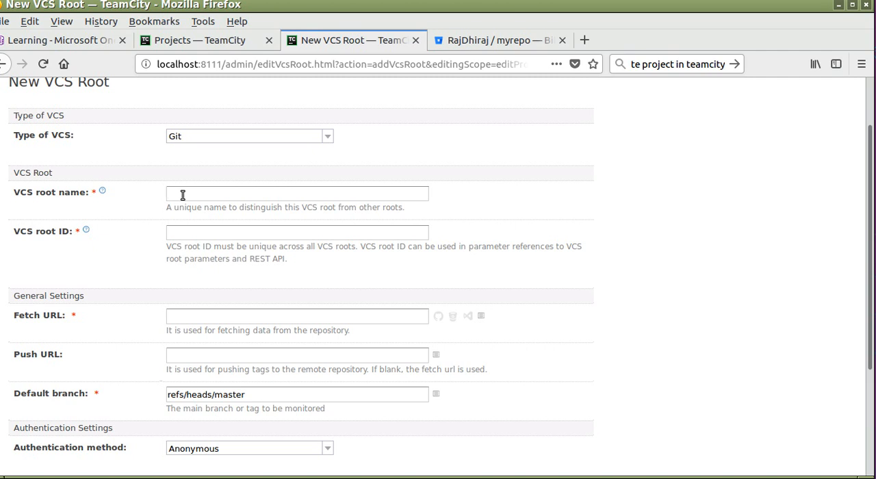
{"action": "type", "text": "R"}
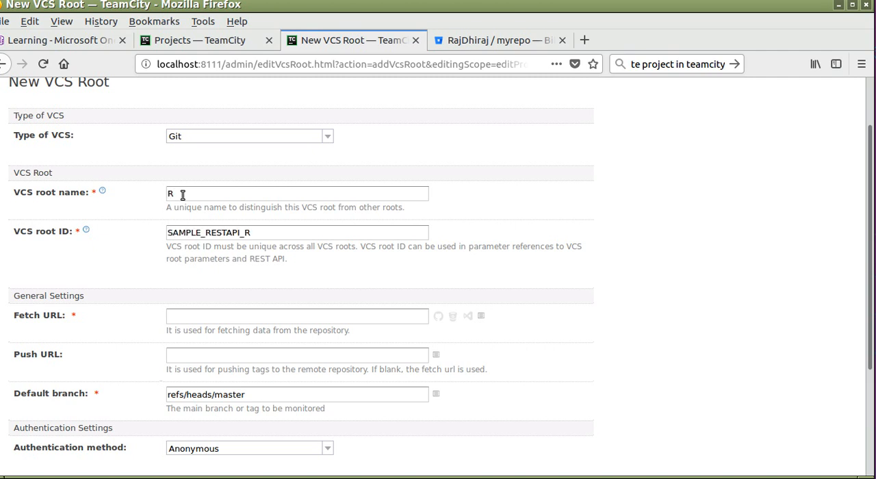
{"action": "type", "text": "EST"}
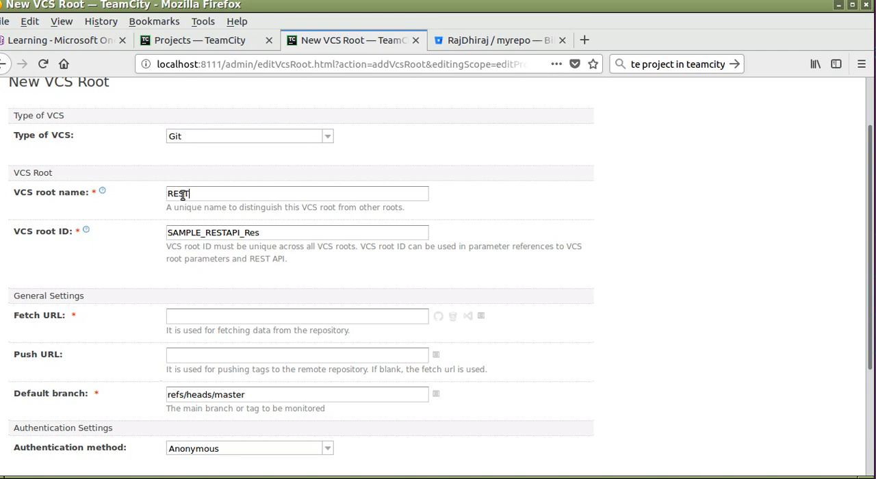
{"action": "type", "text": "A"}
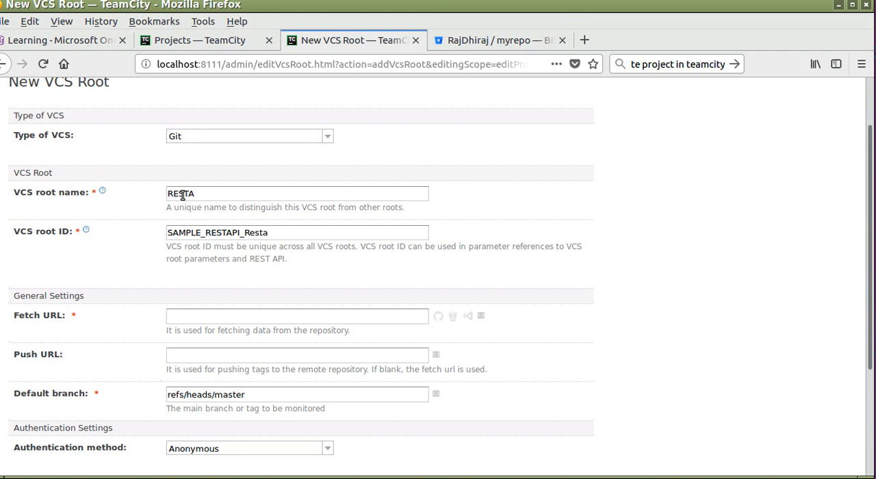
{"action": "type", "text": "PI"}
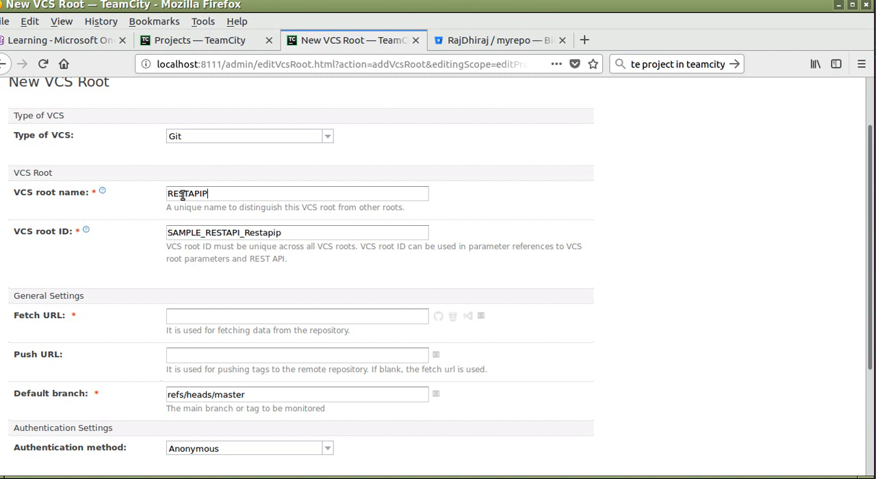
{"action": "type", "text": "PROJECT"}
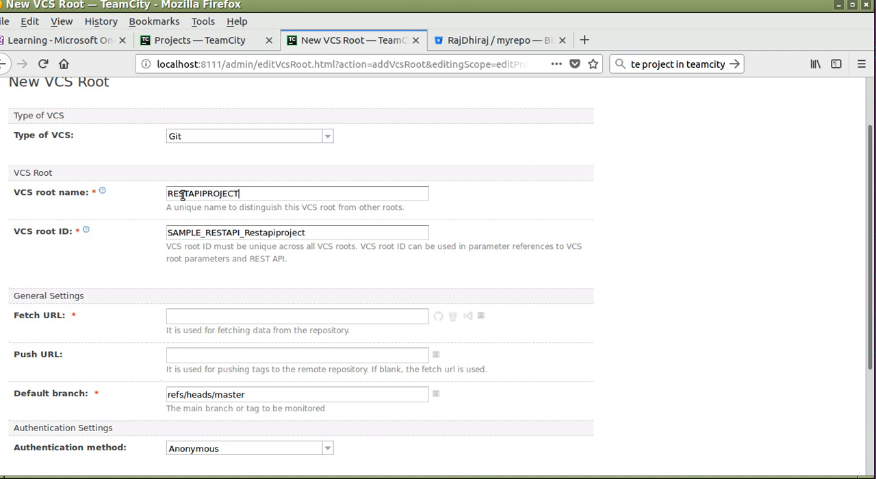
{"action": "mouse_move", "coordinate": [230, 330]}
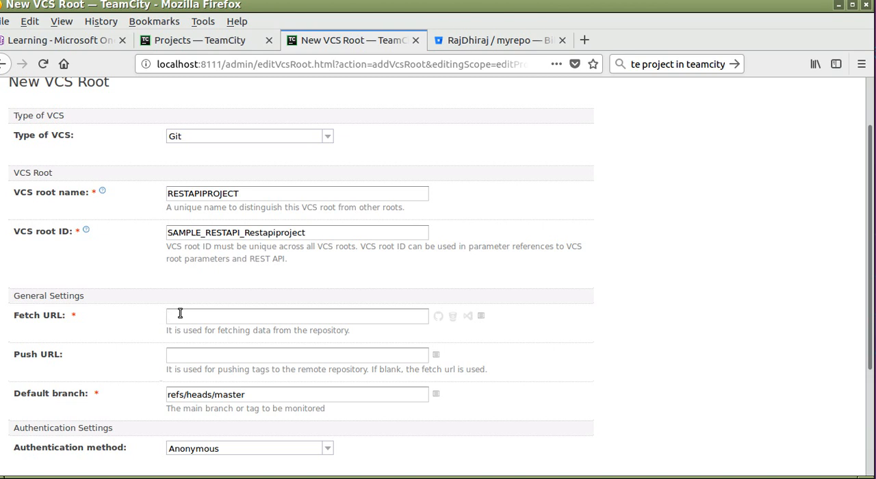
Select MyRepo's HTTPS git clone command in Bitbucket's Clone dialog for copying.
{"action": "left_click", "coordinate": [296, 315]}
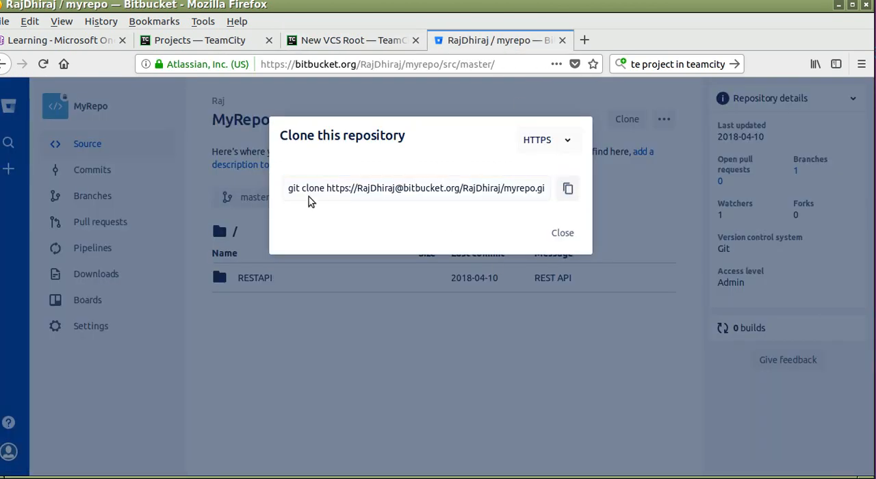
{"action": "left_click", "coordinate": [416, 187]}
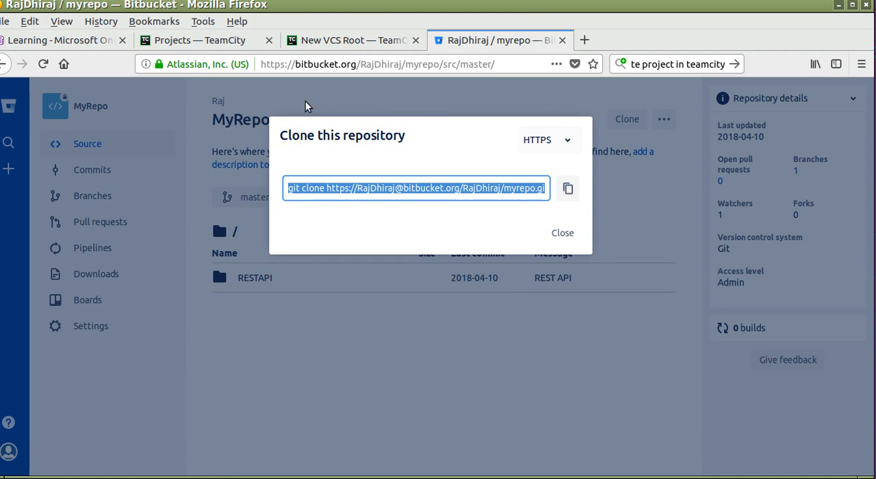
{"action": "left_click", "coordinate": [353, 39]}
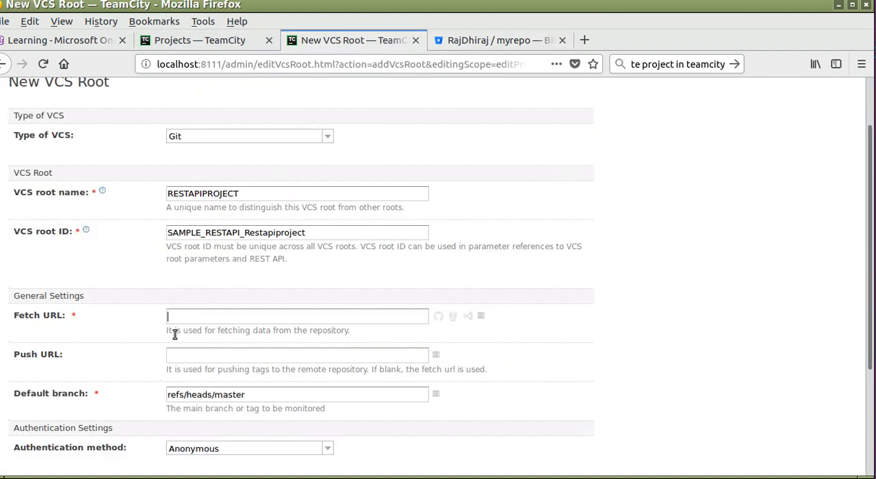
{"action": "type", "text": "git clone https://RajDhiraj@bitbucket.org/RajDhiraj/myrepo.git"}
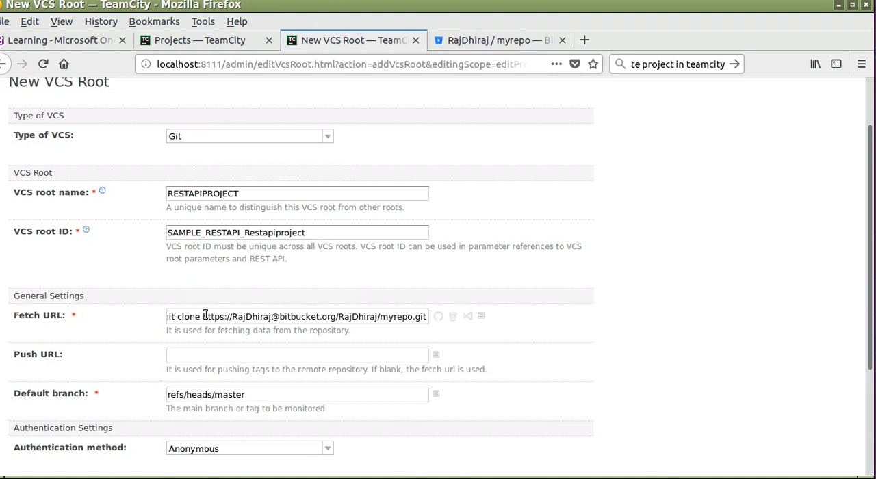
{"action": "left_click", "coordinate": [296, 314]}
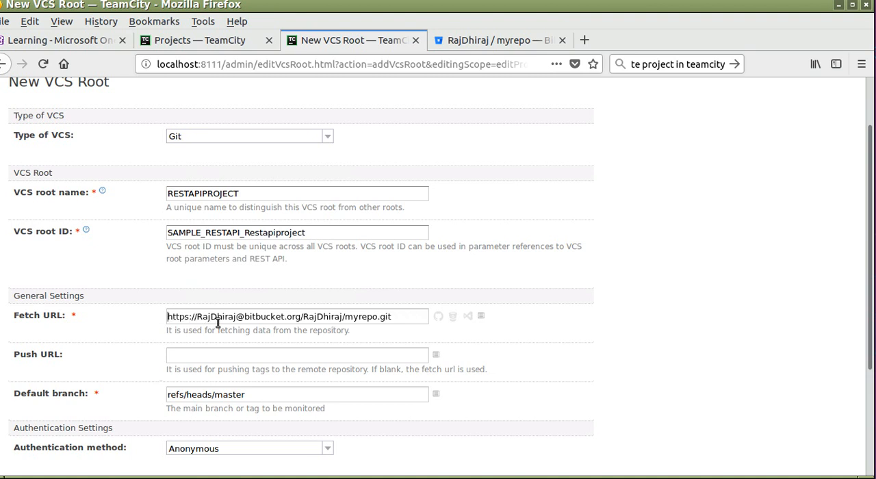
{"action": "scroll", "scroll_direction": "down", "scroll_amount": 3}
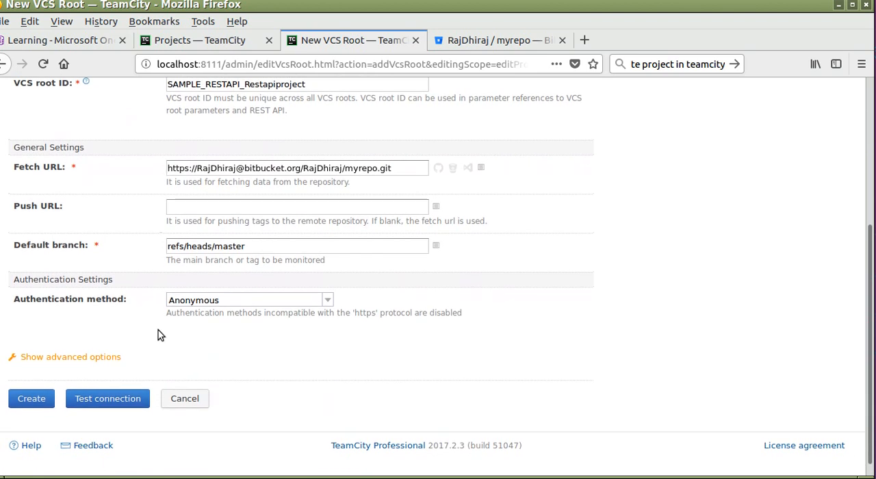
{"action": "mouse_move", "coordinate": [164, 342]}
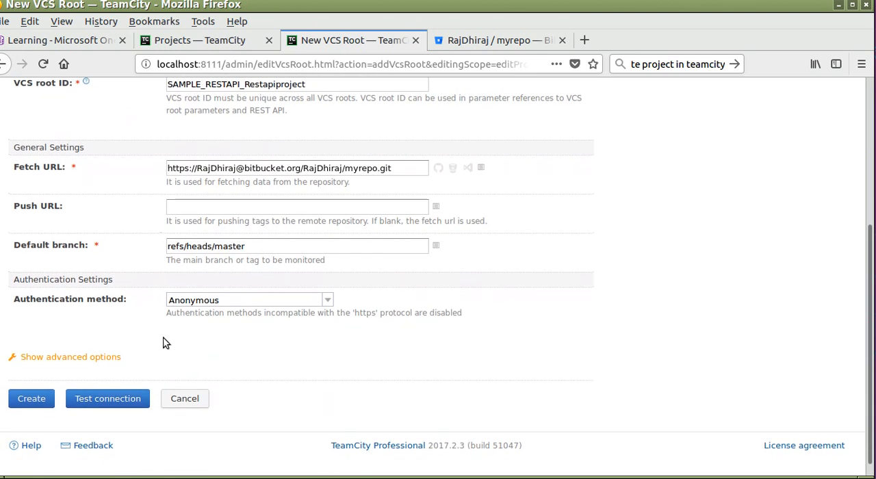
{"action": "mouse_move", "coordinate": [472, 315]}
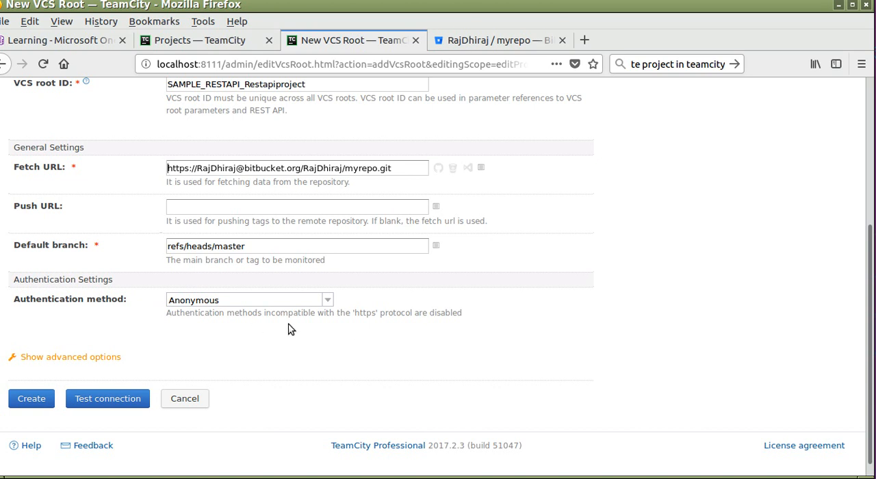
{"action": "mouse_move", "coordinate": [356, 324]}
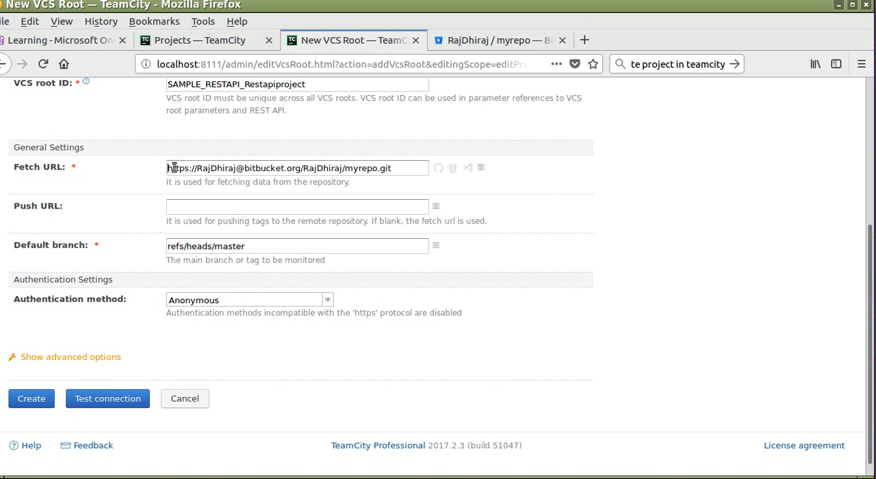
{"action": "mouse_move", "coordinate": [189, 167]}
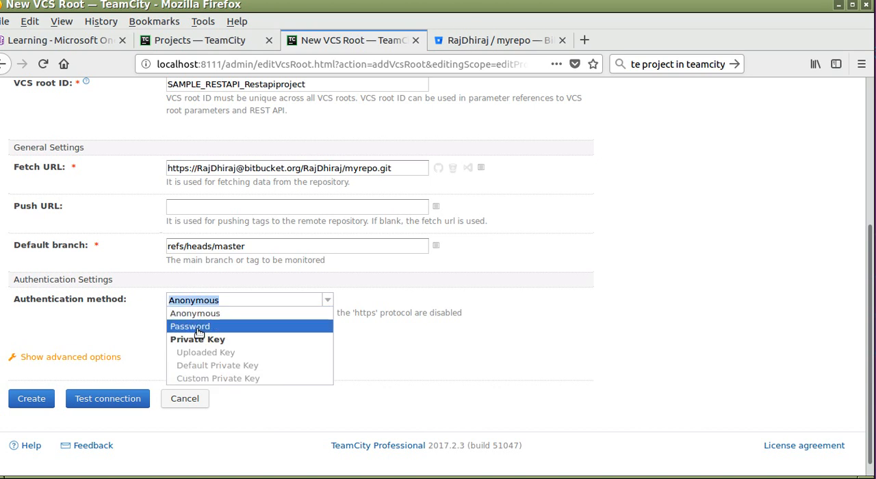
Use Password authentication with username RajDhiraj and the Bitbucket password.
{"action": "left_click", "coordinate": [189, 326]}
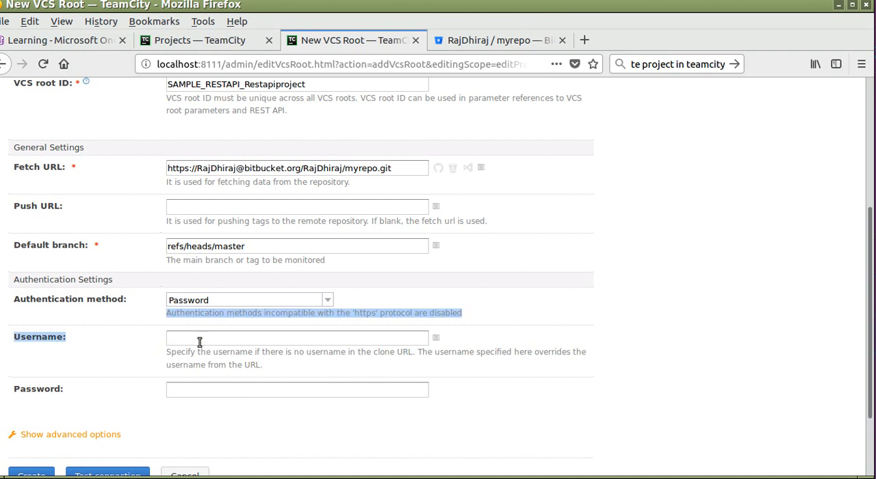
{"action": "type", "text": "rA"}
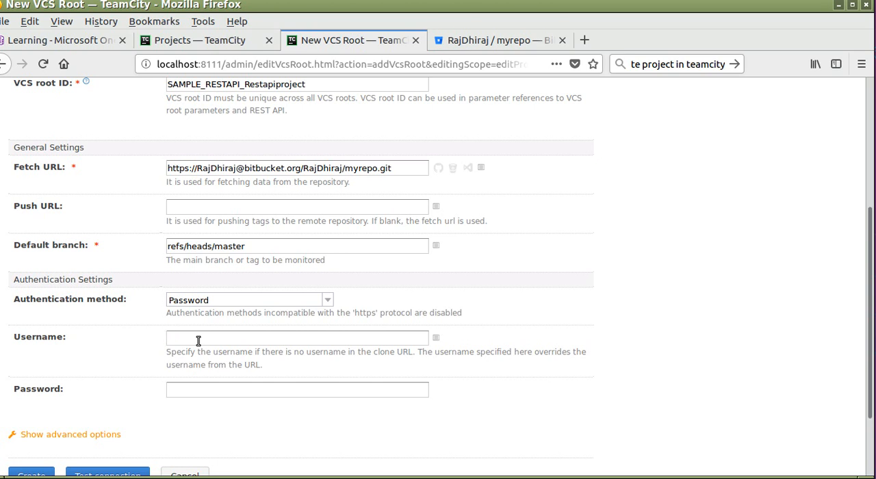
{"action": "type", "text": "R"}
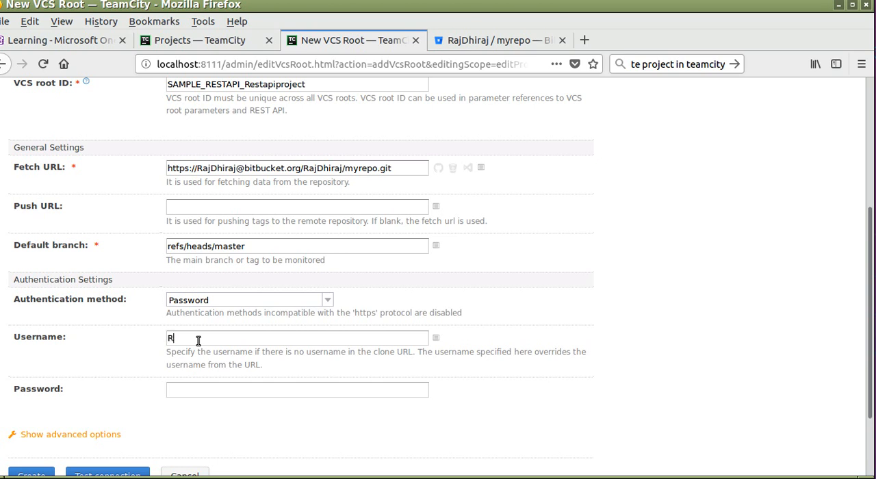
{"action": "type", "text": "ajD"}
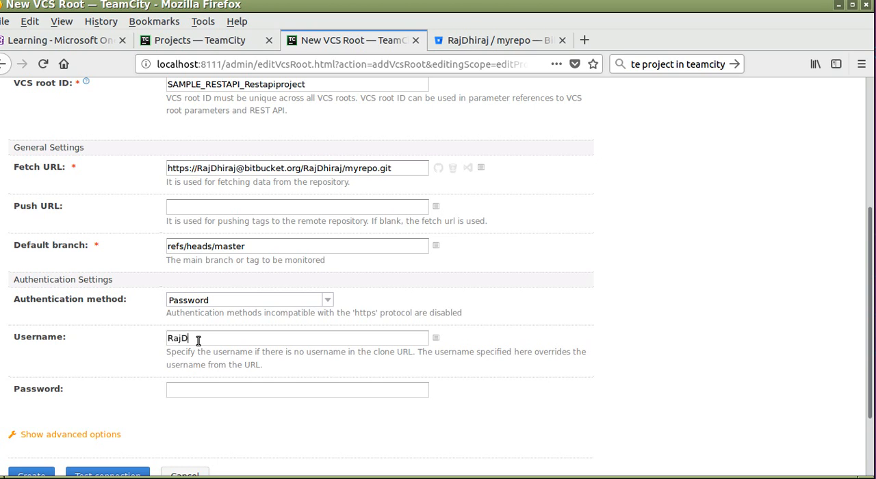
{"action": "left_click", "coordinate": [296, 389]}
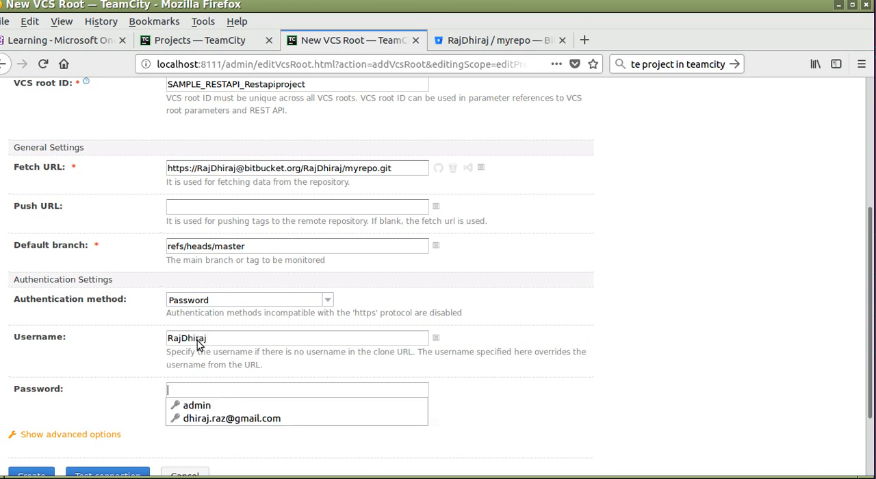
{"action": "type", "text": "•"}
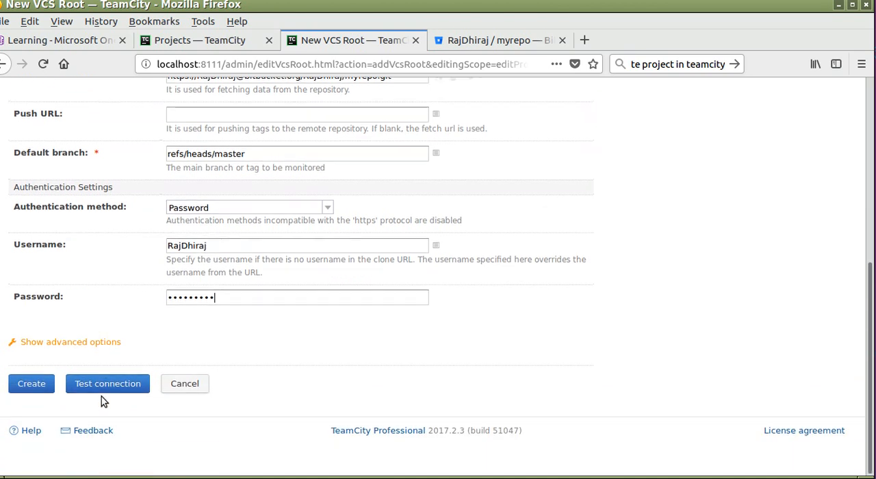
Test the Bitbucket connection successfully and create the RESTAPIPROJECT VCS root, declining the browser password save.
{"action": "left_click", "coordinate": [106, 383]}
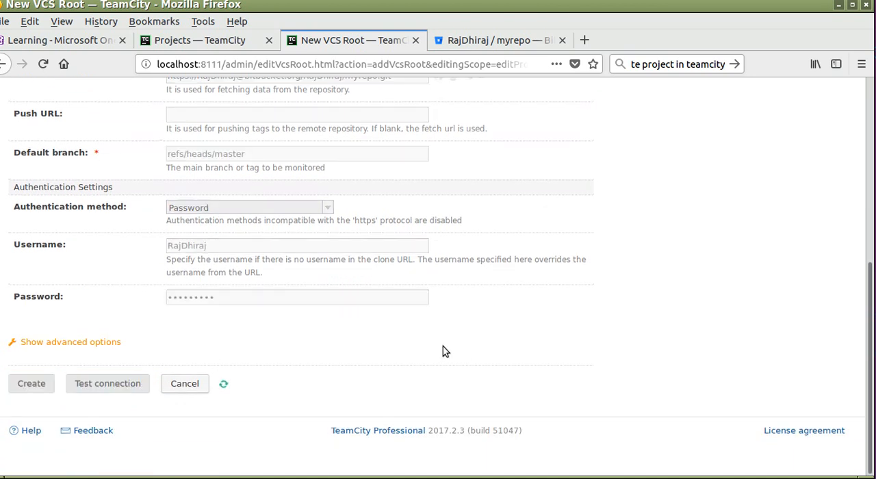
{"action": "left_click", "coordinate": [107, 383]}
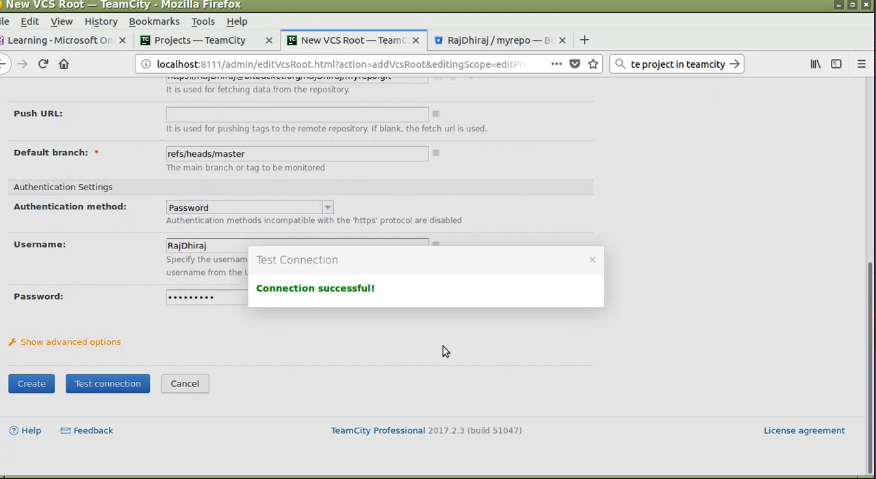
{"action": "mouse_move", "coordinate": [471, 315]}
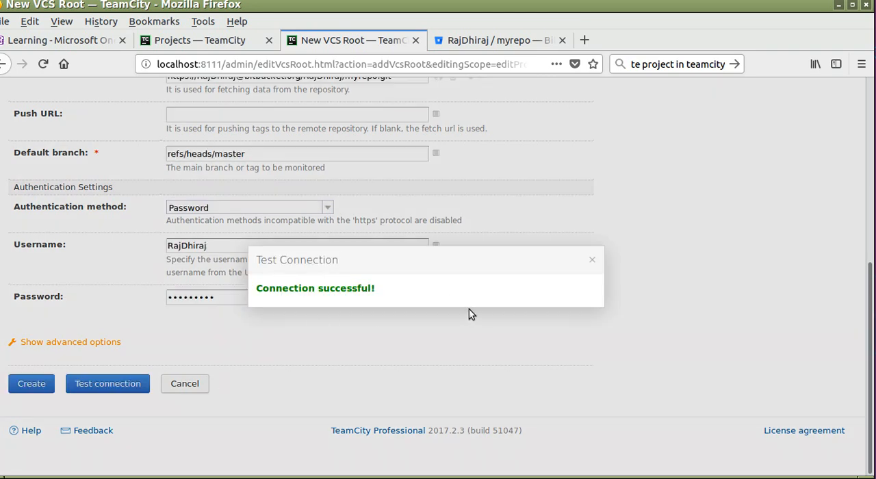
{"action": "left_click", "coordinate": [592, 260]}
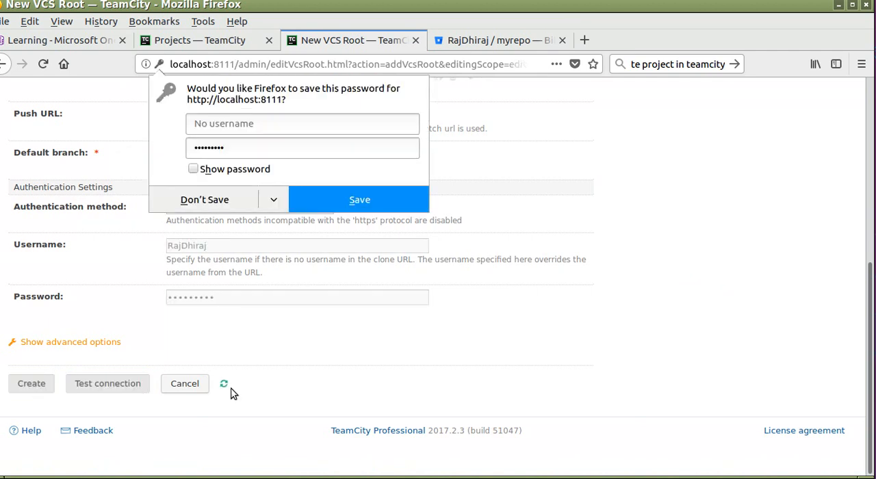
{"action": "left_click", "coordinate": [30, 383]}
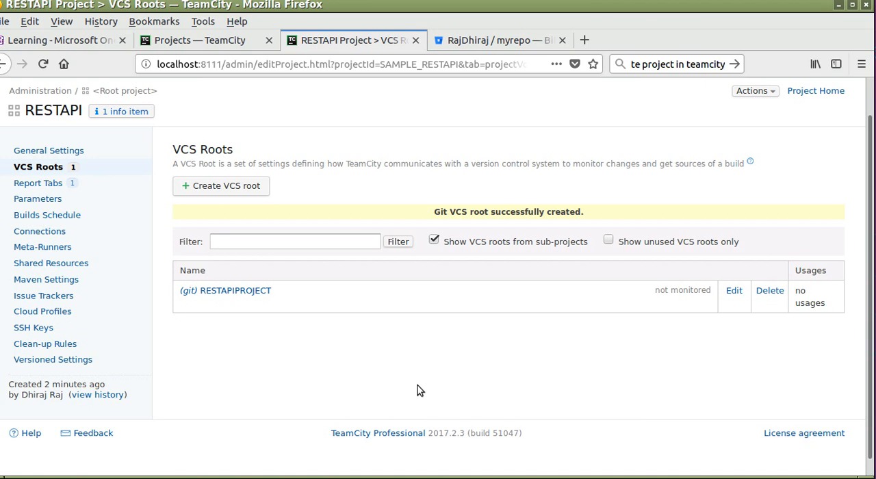
{"action": "mouse_move", "coordinate": [222, 320]}
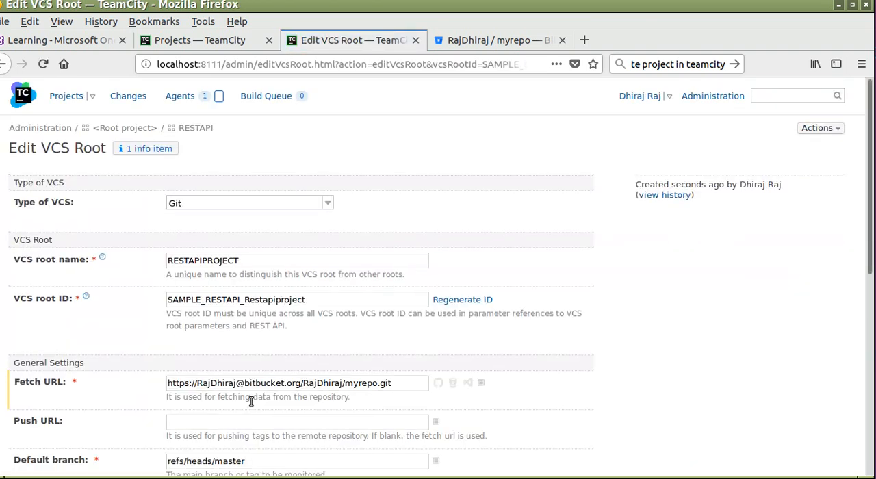
{"action": "mouse_move", "coordinate": [80, 130]}
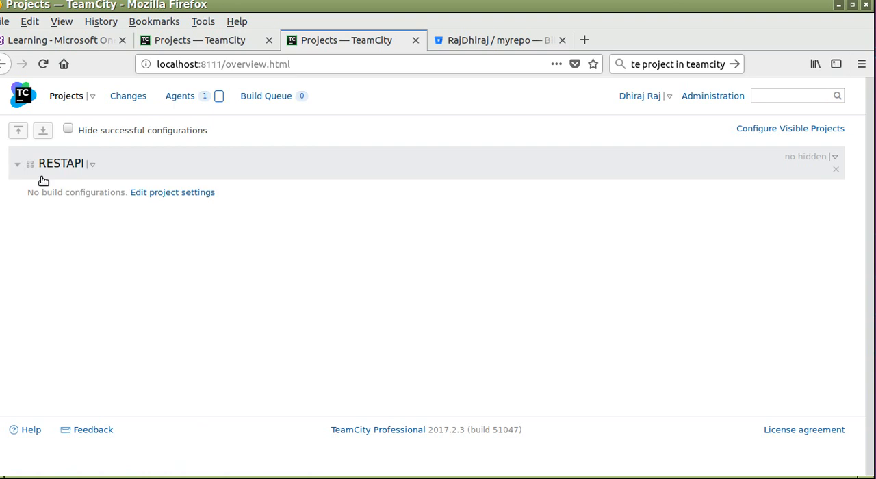
Bring up the RESTAPI project's General Settings from the project overview.
{"action": "left_click", "coordinate": [173, 192]}
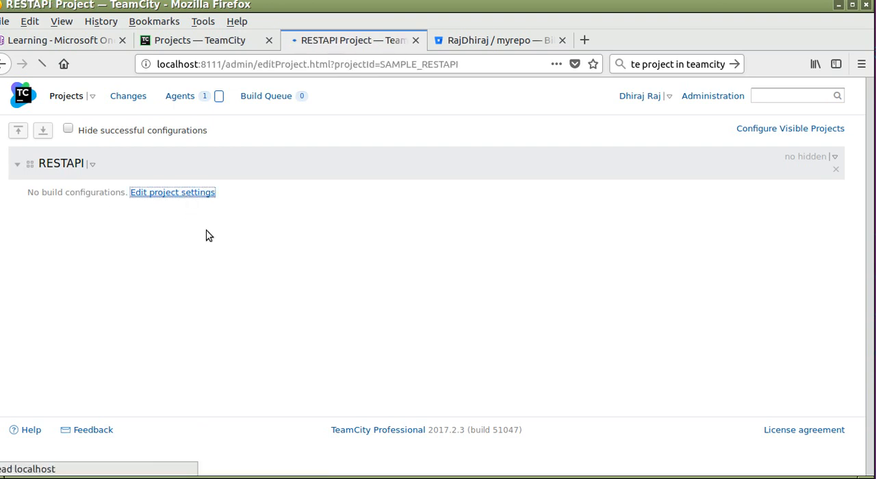
{"action": "left_click", "coordinate": [173, 192]}
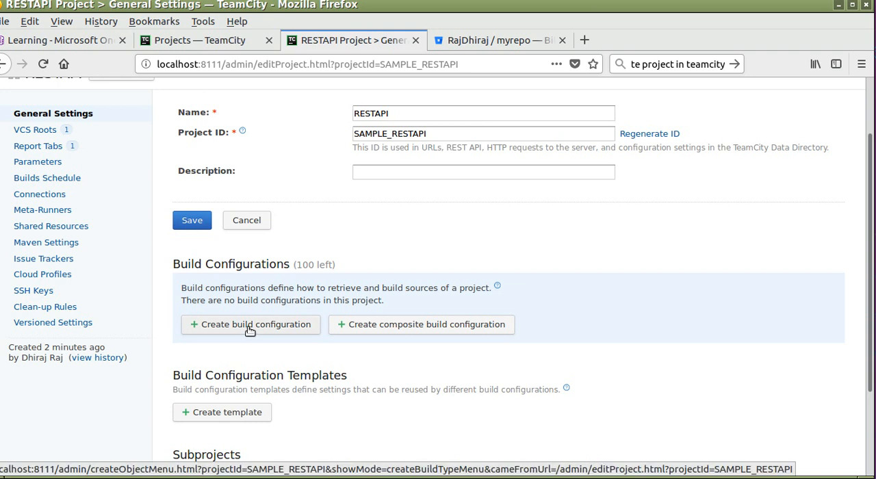
Create a manual build configuration named TestBuild with ID SampleBuild in RESTAPI.
{"action": "left_click", "coordinate": [250, 323]}
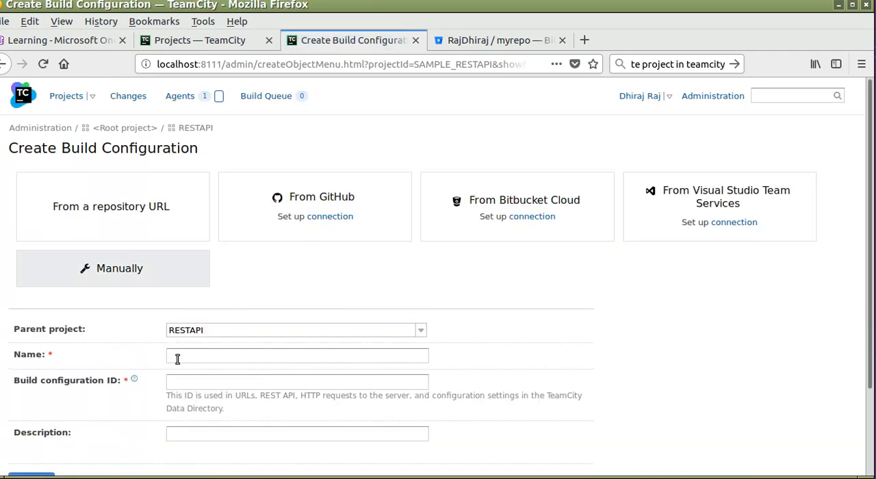
{"action": "left_click", "coordinate": [297, 355]}
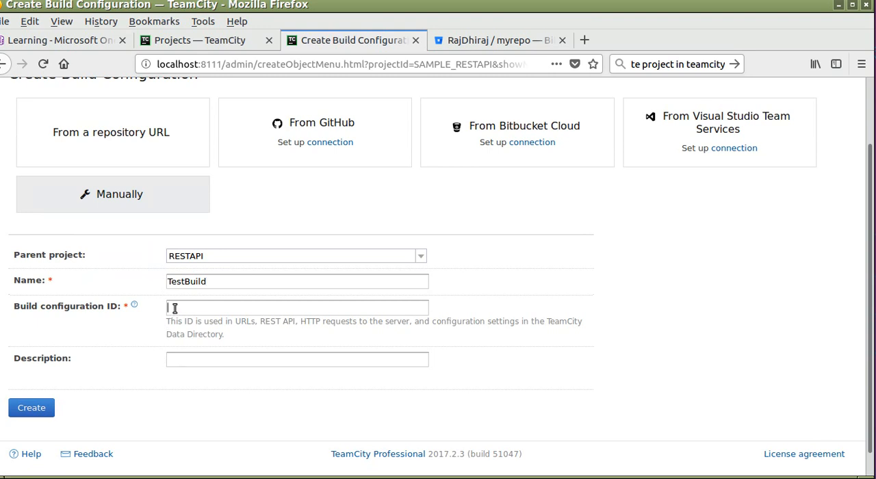
{"action": "type", "text": "SAMPLE_RESTAPI_Erw"}
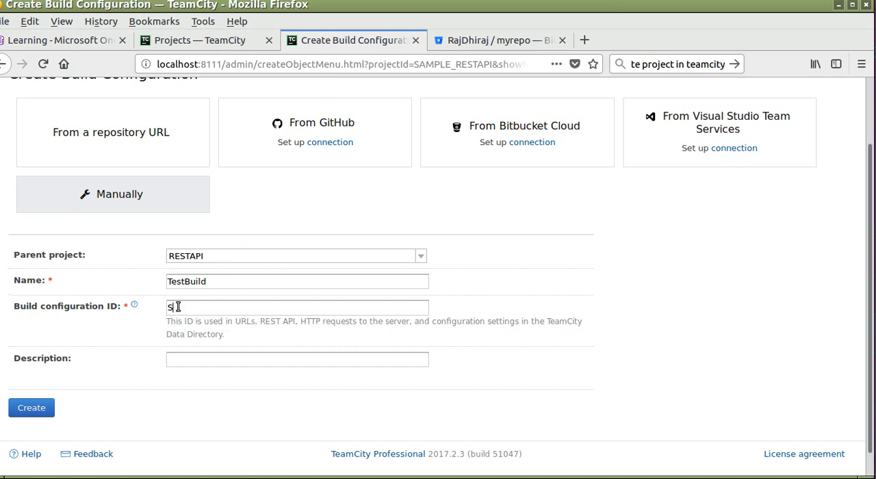
{"action": "type", "text": "ampl"}
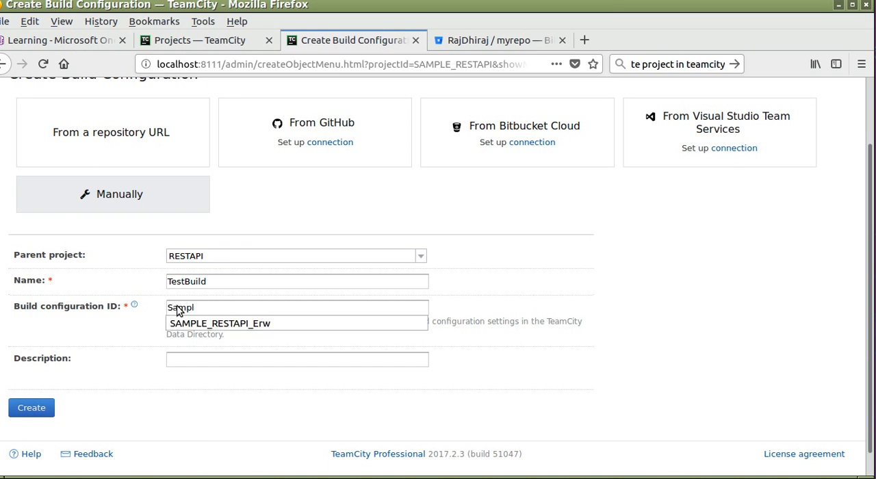
{"action": "type", "text": "eBuild"}
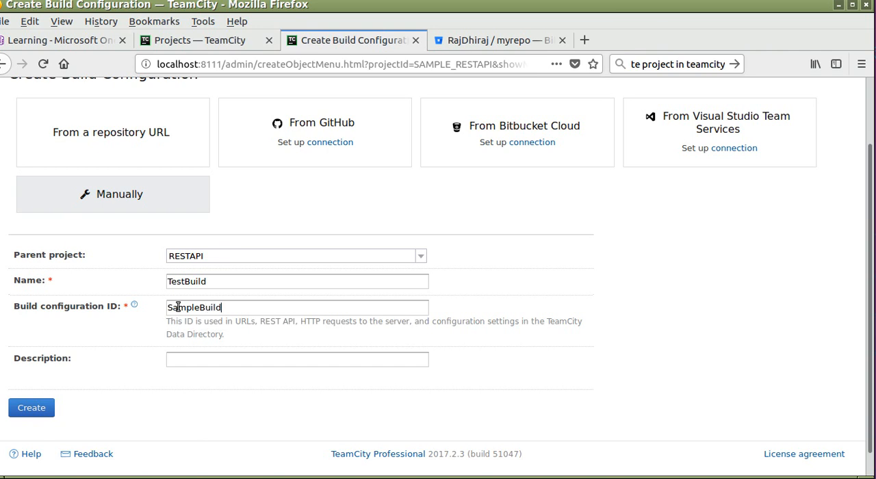
{"action": "left_click", "coordinate": [30, 408]}
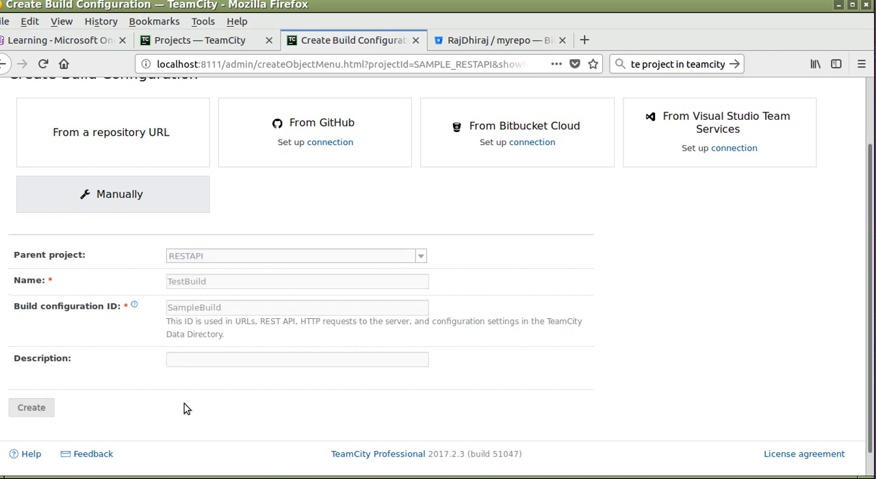
{"action": "left_click", "coordinate": [31, 408]}
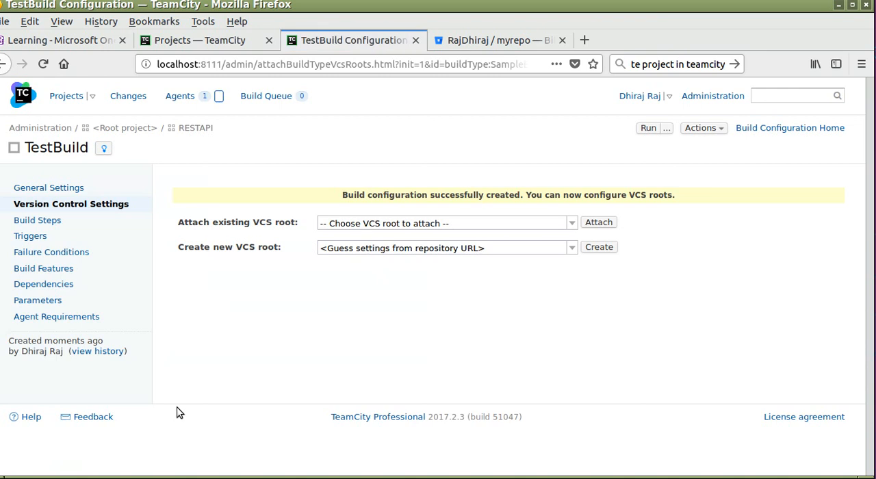
{"action": "mouse_move", "coordinate": [528, 266]}
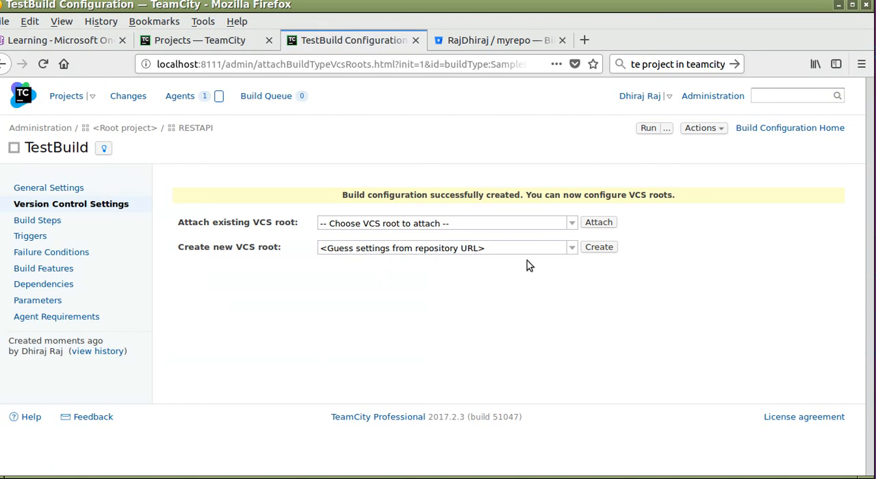
Attach the existing RESTAPIPROJECT VCS root to the TestBuild configuration.
{"action": "left_click", "coordinate": [445, 223]}
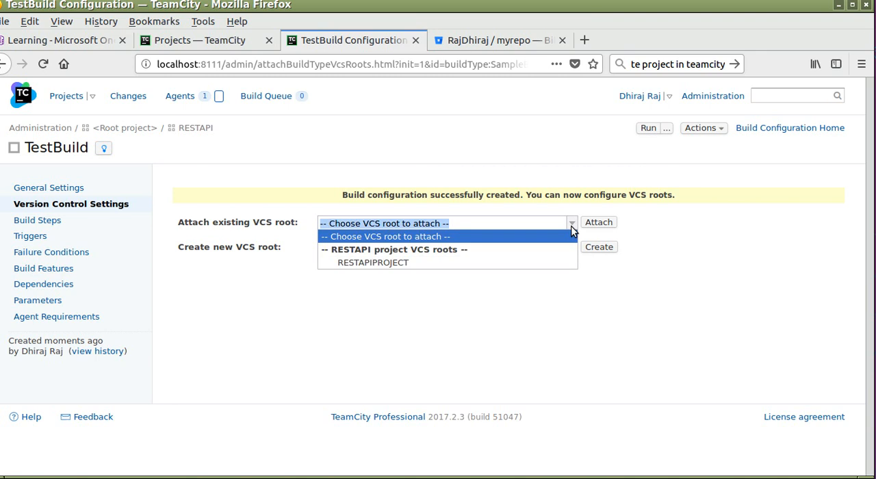
{"action": "mouse_move", "coordinate": [383, 267]}
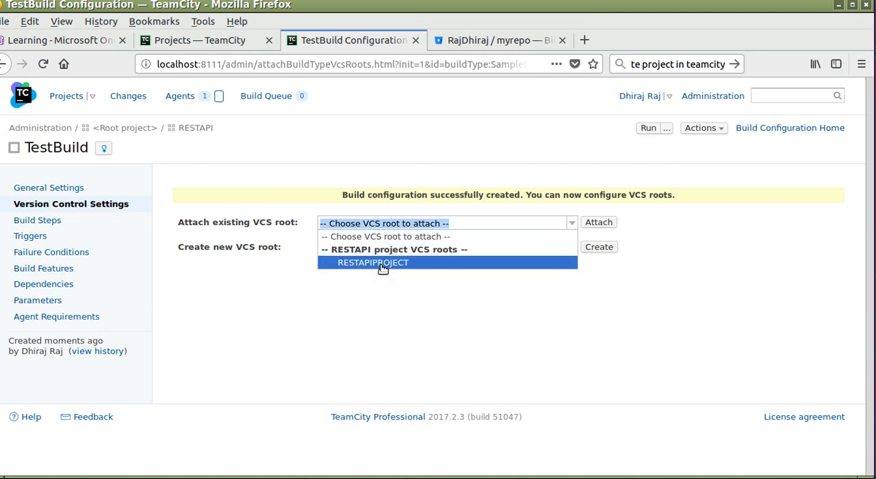
{"action": "left_click", "coordinate": [372, 263]}
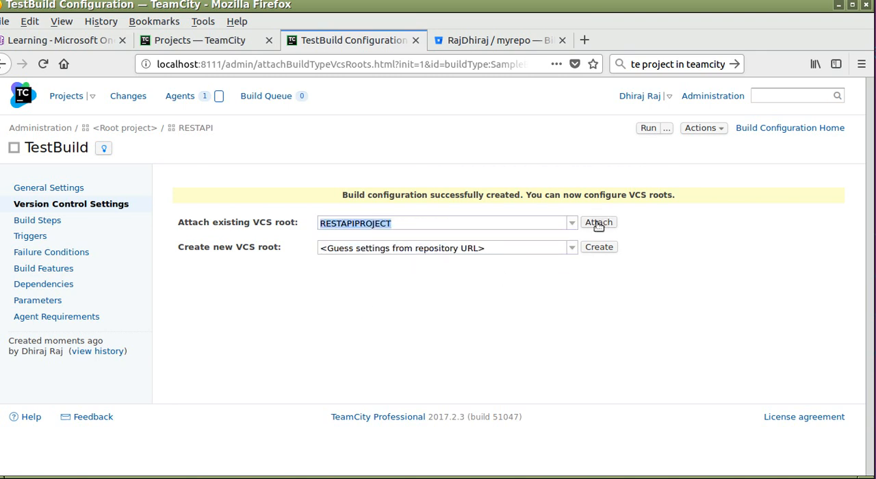
{"action": "left_click", "coordinate": [597, 222]}
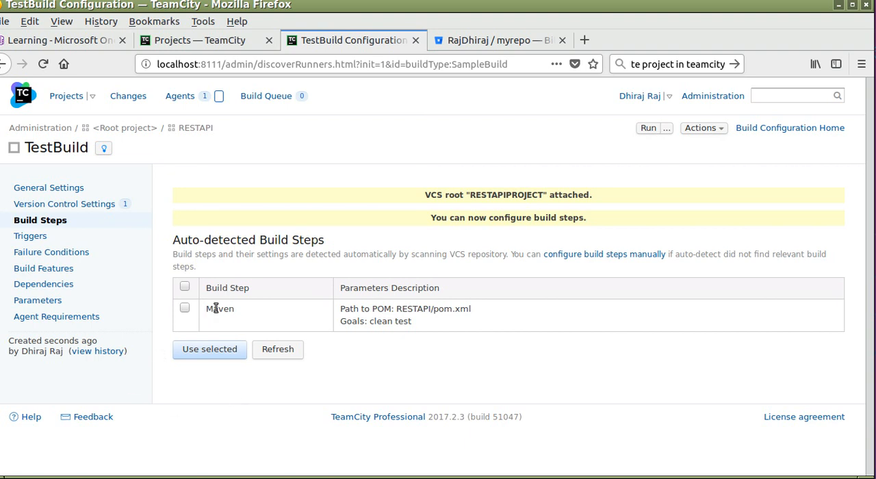
{"action": "mouse_move", "coordinate": [413, 328]}
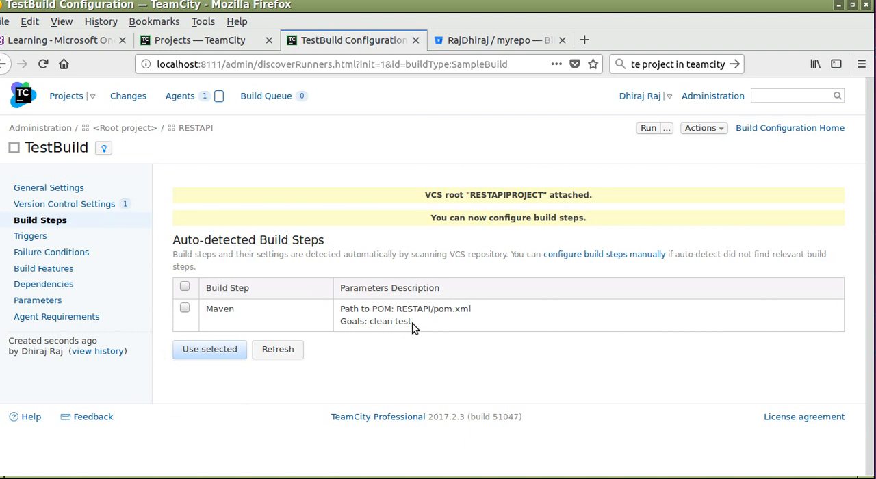
{"action": "mouse_move", "coordinate": [345, 320]}
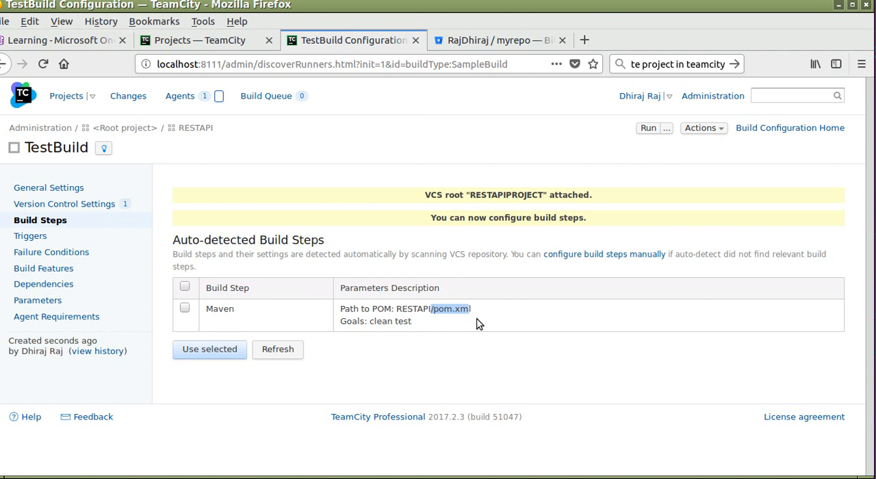
Use the detected Maven step with goals clean test on RESTAPI/pom.xml.
{"action": "left_click", "coordinate": [185, 308]}
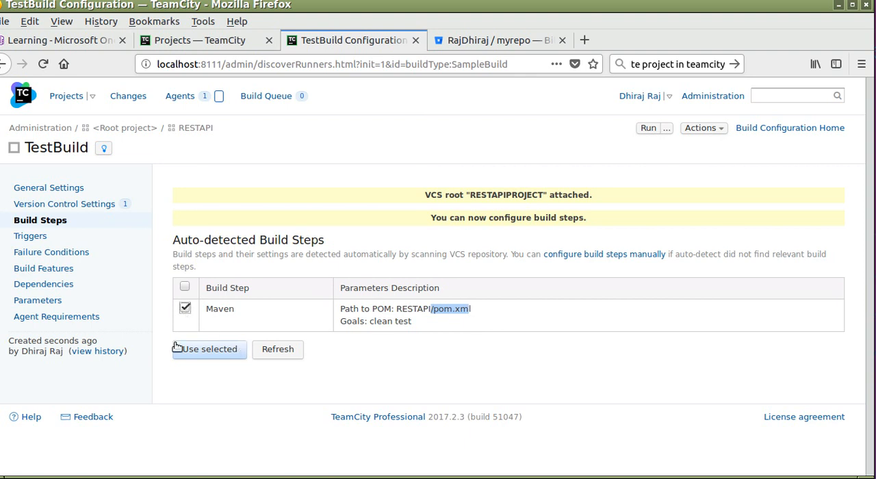
{"action": "left_click", "coordinate": [208, 350]}
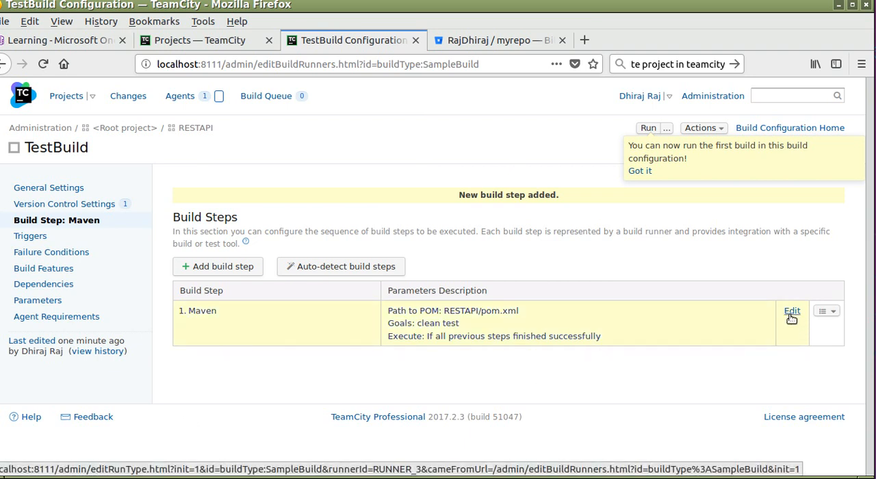
{"action": "left_click", "coordinate": [791, 311]}
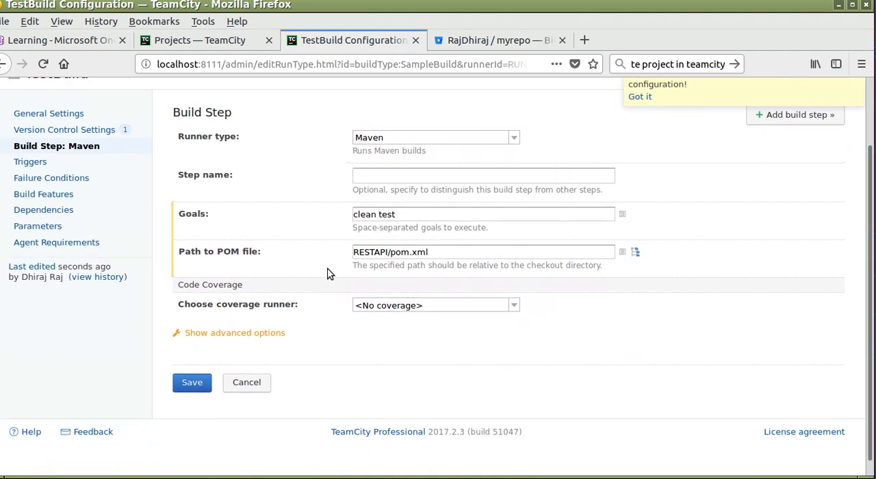
{"action": "left_click", "coordinate": [440, 252]}
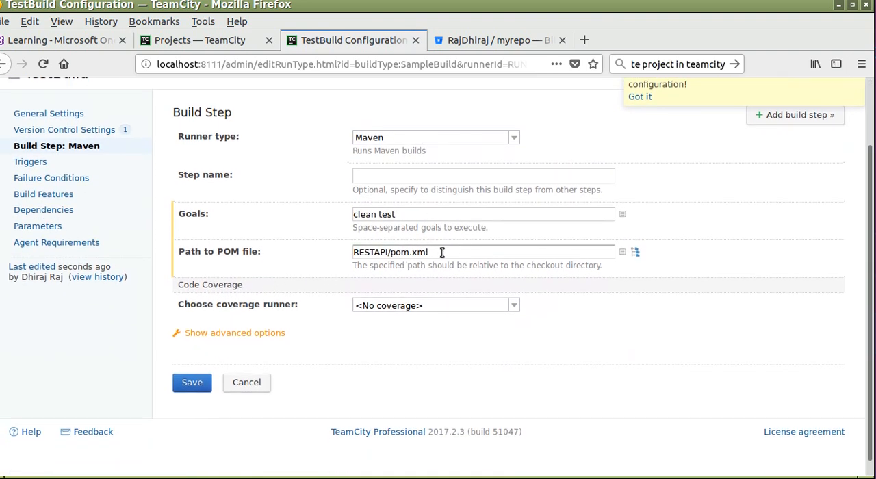
{"action": "mouse_move", "coordinate": [459, 259]}
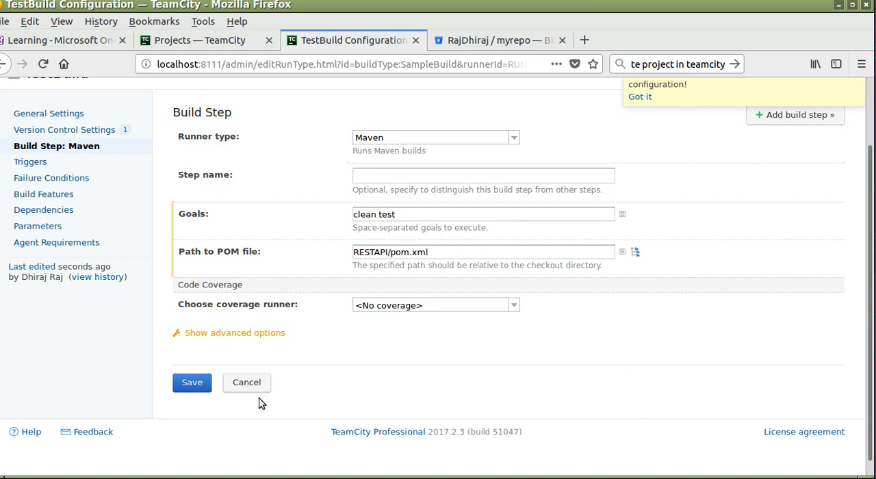
{"action": "left_click", "coordinate": [192, 382]}
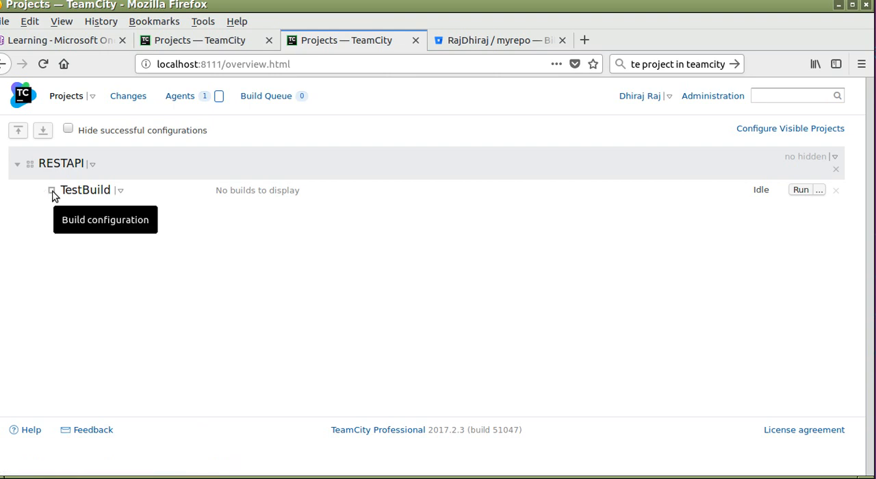
{"action": "mouse_move", "coordinate": [39, 271]}
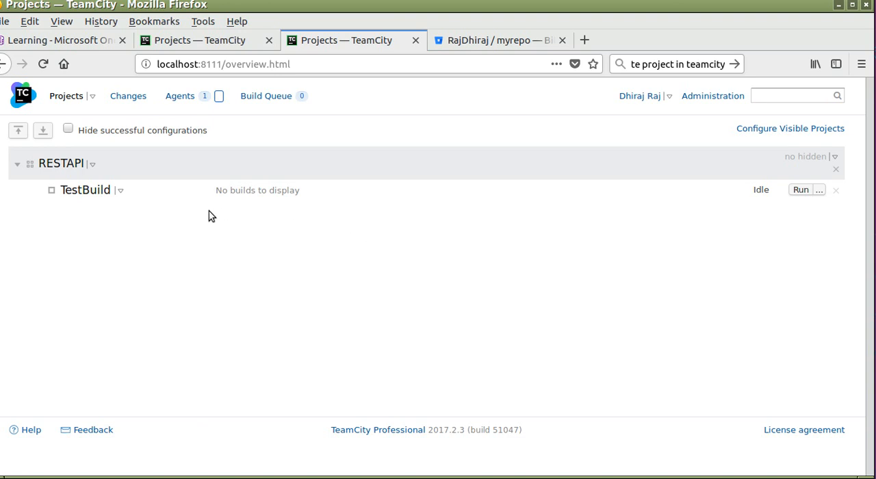
{"action": "mouse_move", "coordinate": [806, 190]}
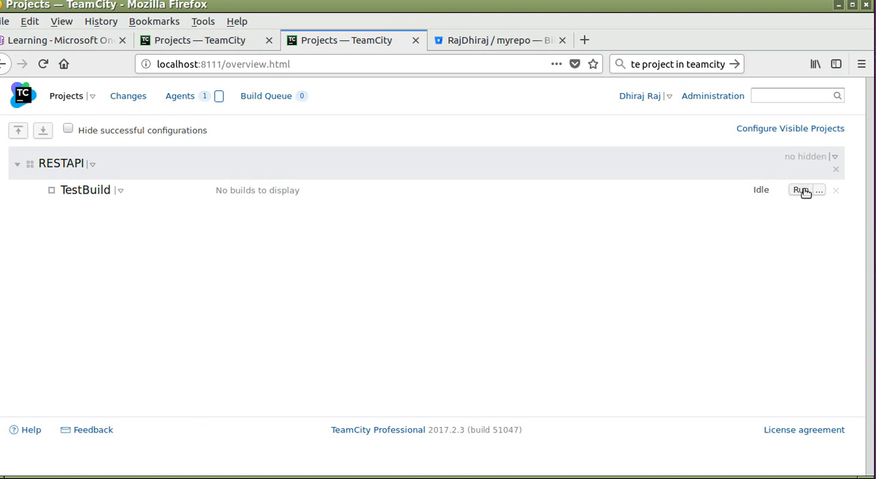
Run TestBuild from the Projects overview to start its first build, #1.
{"action": "left_click", "coordinate": [799, 189]}
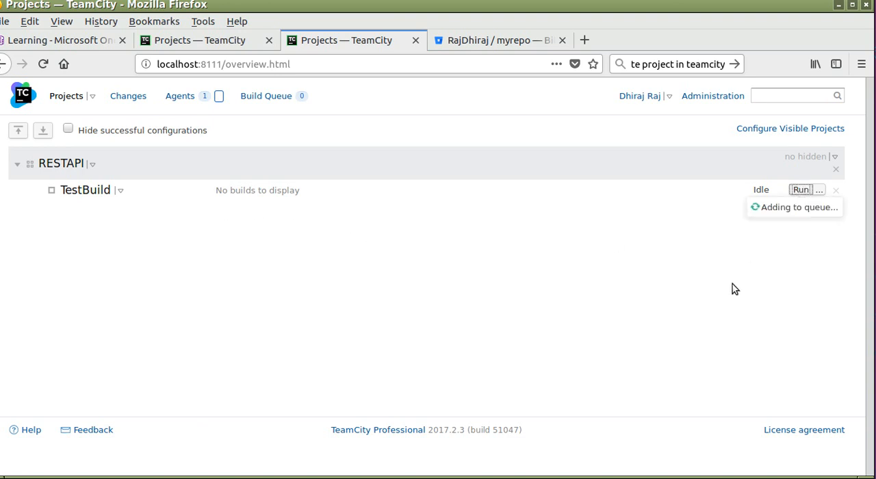
{"action": "left_click", "coordinate": [807, 189]}
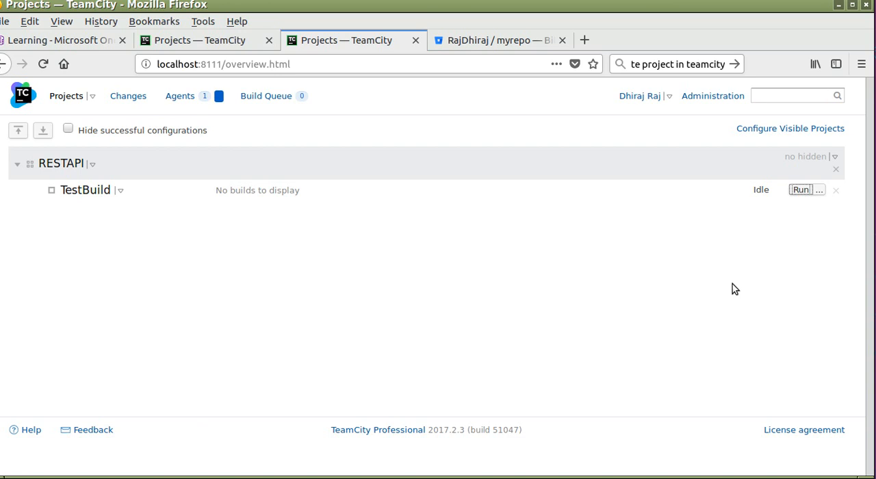
{"action": "left_click", "coordinate": [801, 189]}
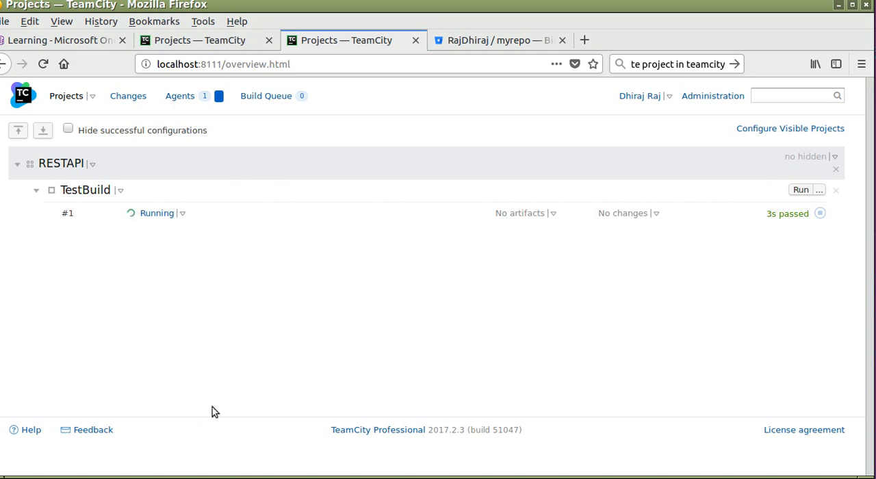
{"action": "mouse_move", "coordinate": [243, 315]}
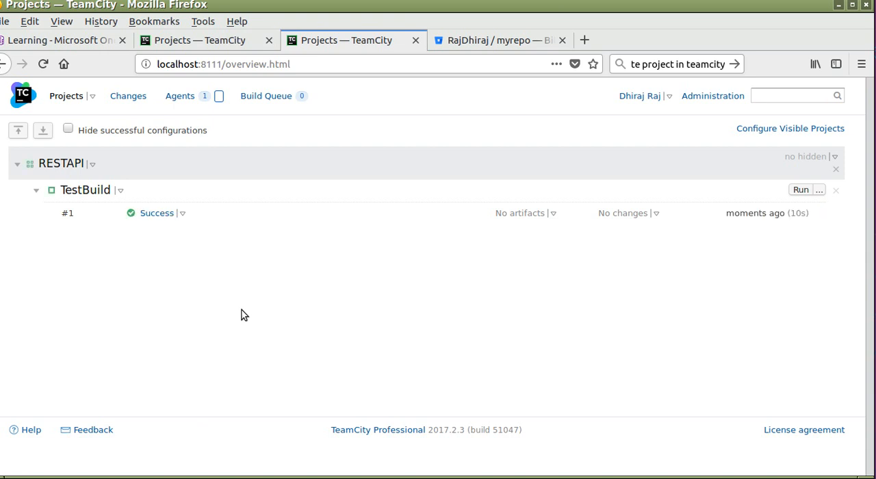
{"action": "mouse_move", "coordinate": [600, 233]}
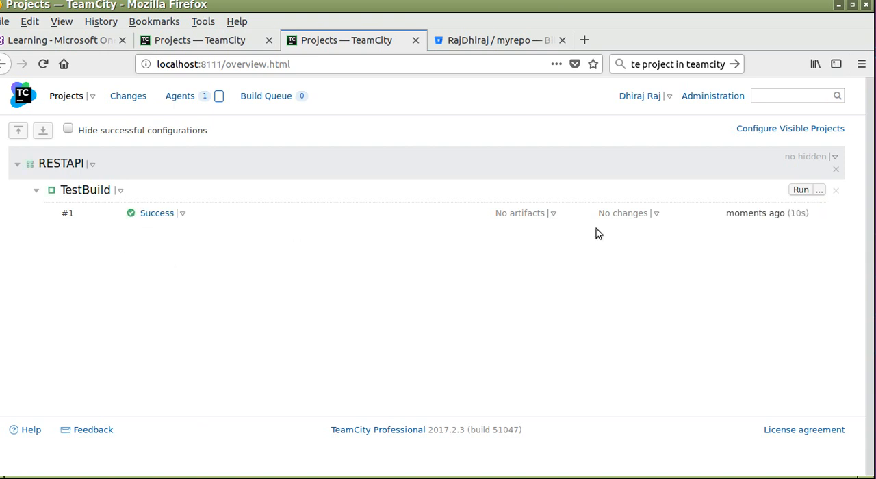
{"action": "mouse_move", "coordinate": [327, 274]}
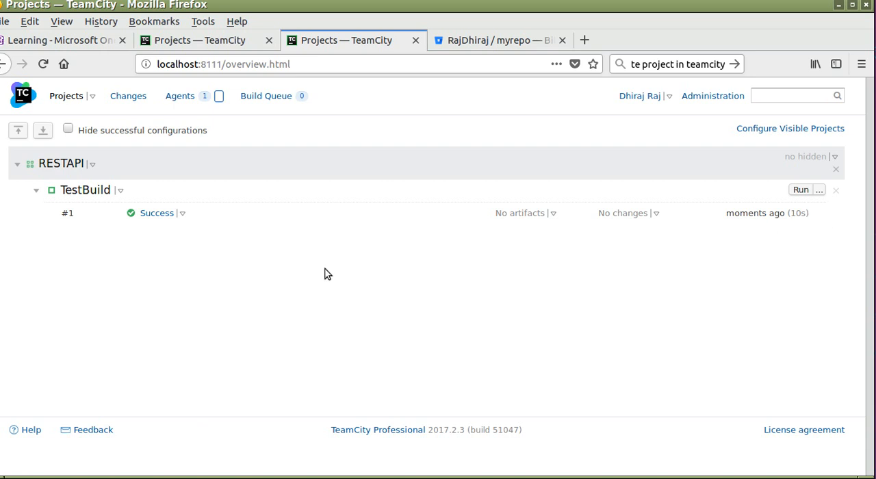
{"action": "mouse_move", "coordinate": [156, 213]}
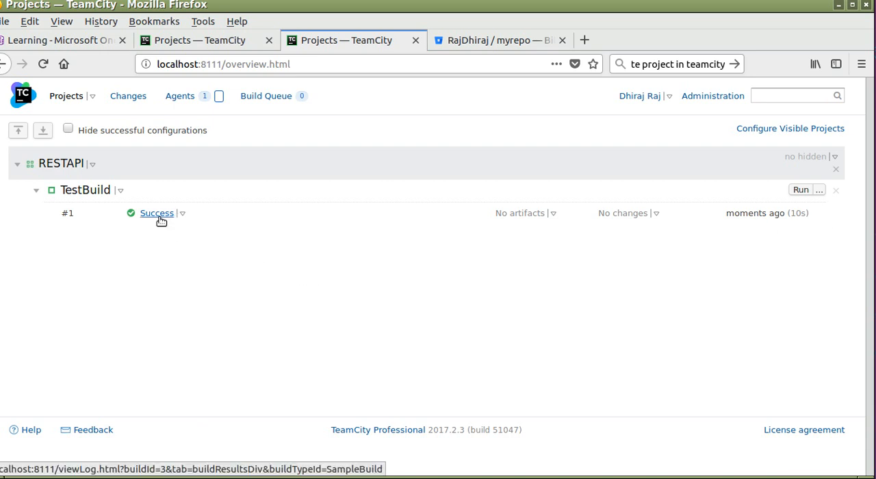
Review build #1's results, its changes, and its build log with the Maven step entries.
{"action": "left_click", "coordinate": [156, 214]}
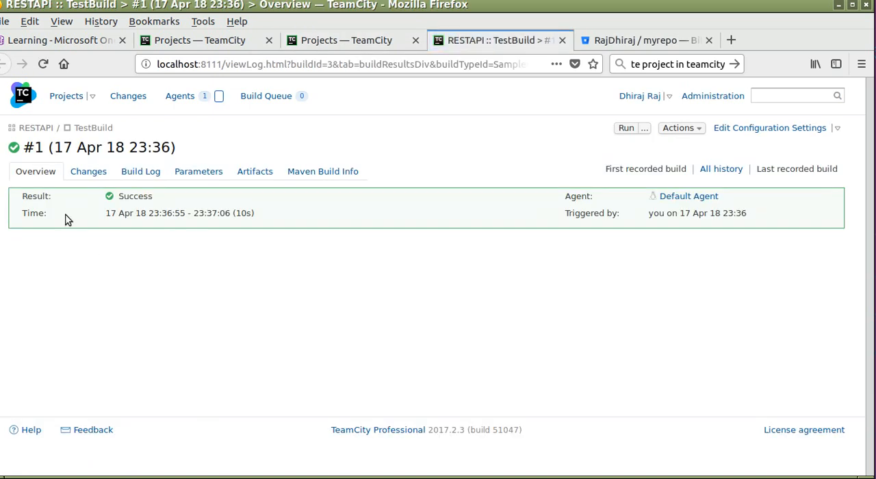
{"action": "mouse_move", "coordinate": [162, 267]}
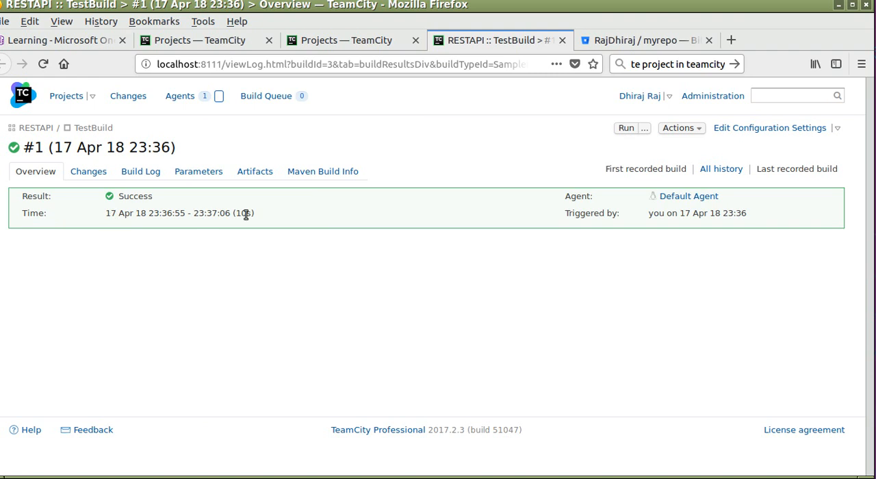
{"action": "mouse_move", "coordinate": [263, 219]}
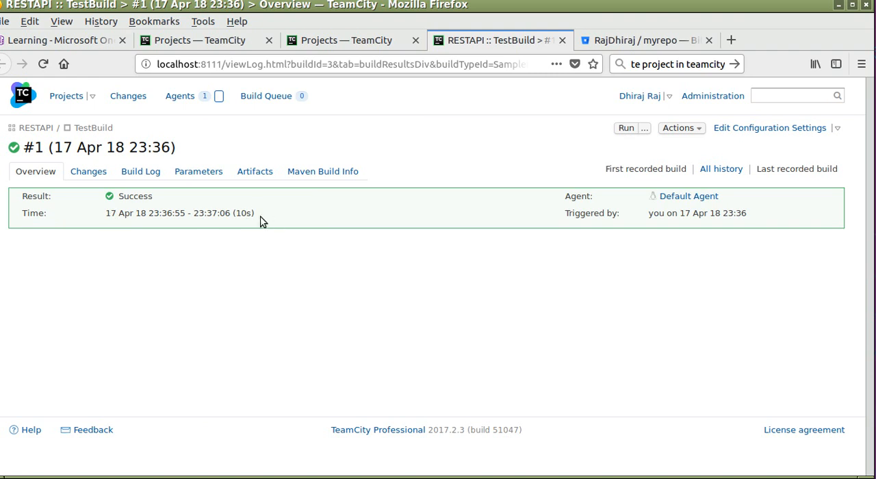
{"action": "left_click", "coordinate": [88, 171]}
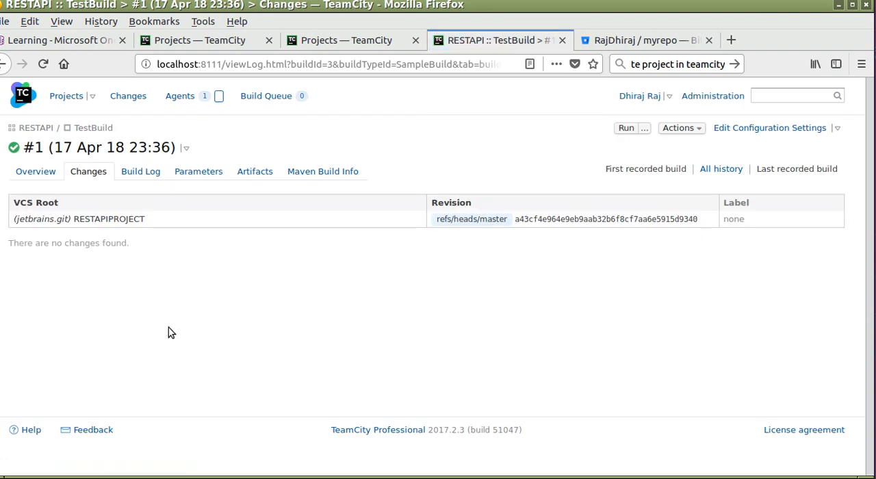
{"action": "left_click", "coordinate": [139, 171]}
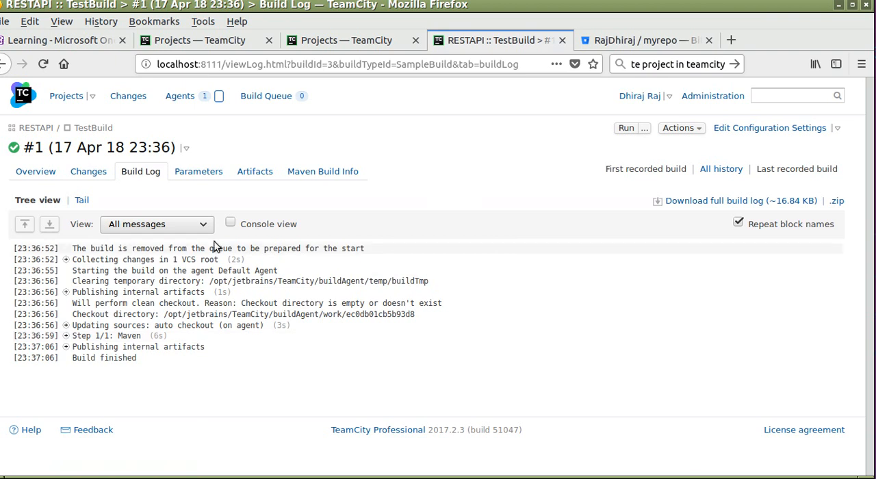
{"action": "mouse_move", "coordinate": [838, 200]}
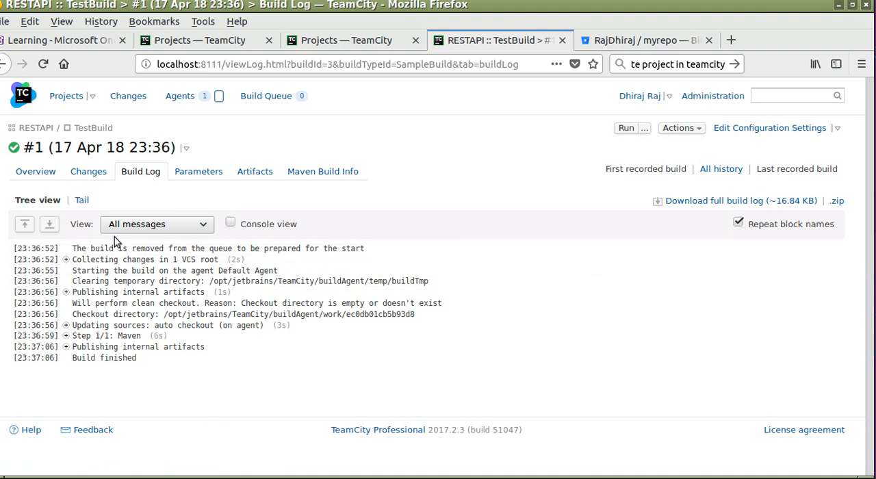
Review build #1's agent and configuration parameters on the Parameters page.
{"action": "left_click", "coordinate": [198, 171]}
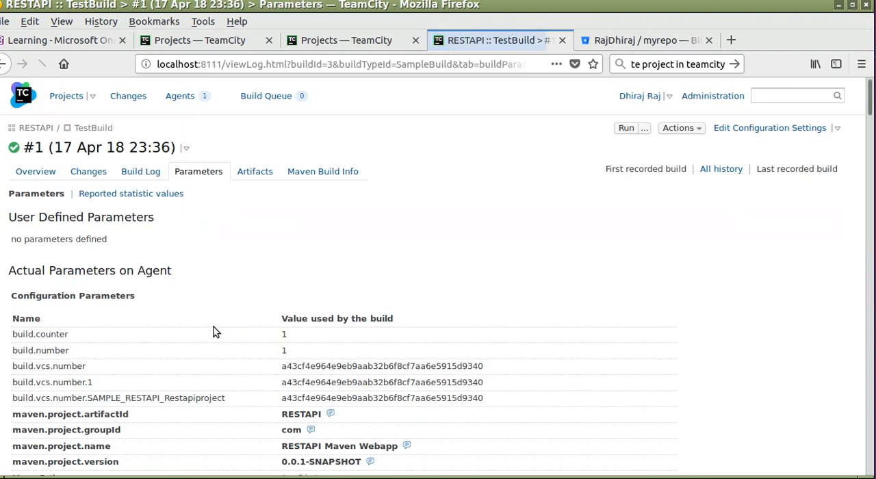
{"action": "scroll", "scroll_direction": "down", "scroll_amount": 3}
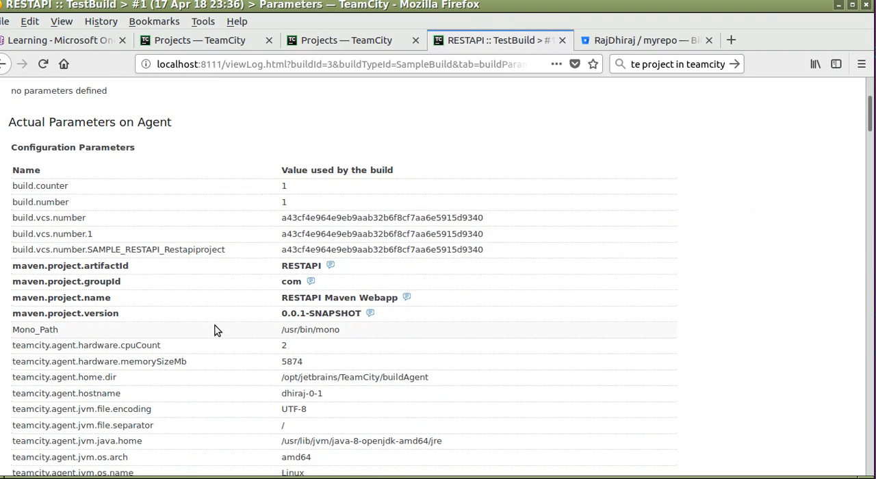
{"action": "scroll", "scroll_direction": "down", "scroll_amount": 3}
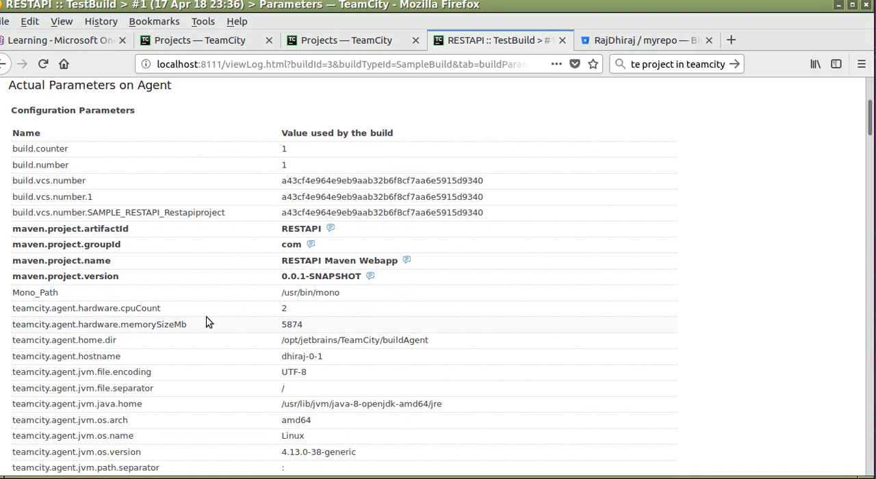
{"action": "scroll", "scroll_direction": "down", "scroll_amount": 3}
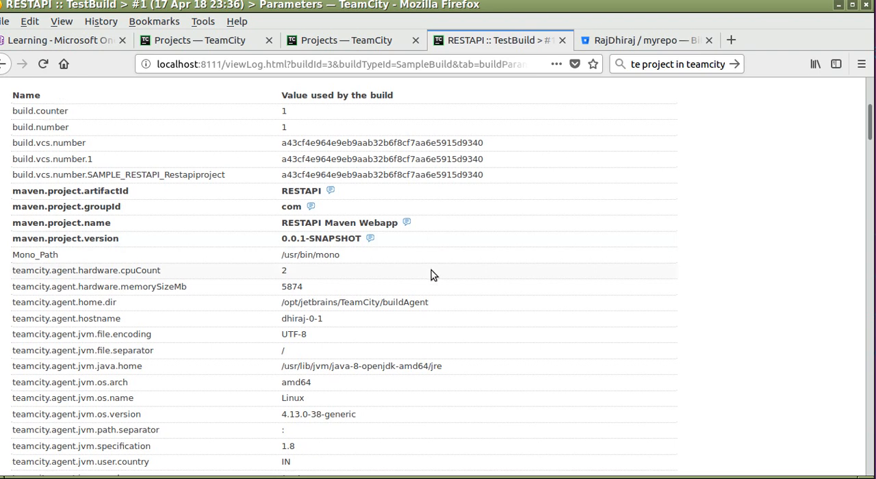
{"action": "scroll", "scroll_direction": "down", "scroll_amount": 3}
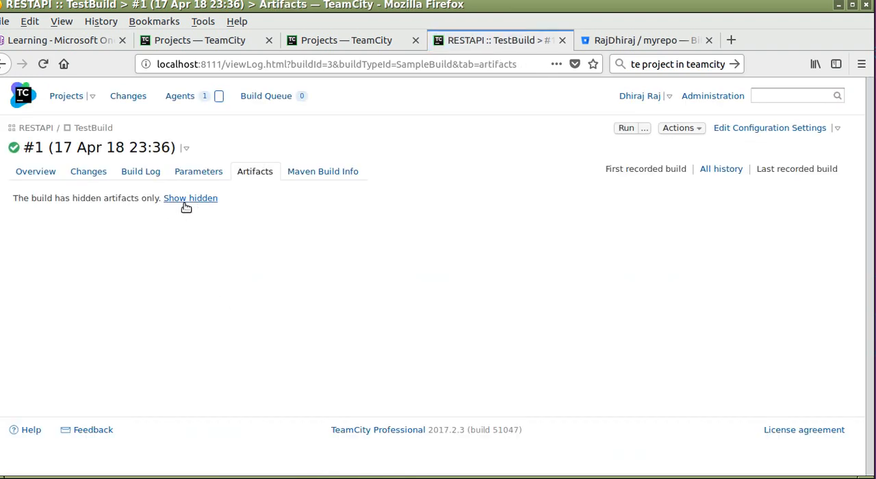
{"action": "mouse_move", "coordinate": [153, 215]}
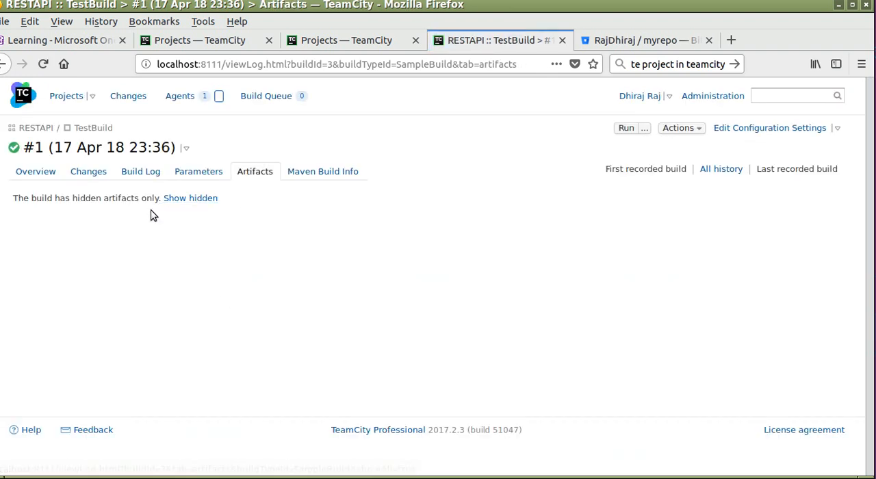
Review build #1's Maven Build Info: RESTAPI war 0.0.1-SNAPSHOT and its dependency artifacts.
{"action": "left_click", "coordinate": [323, 171]}
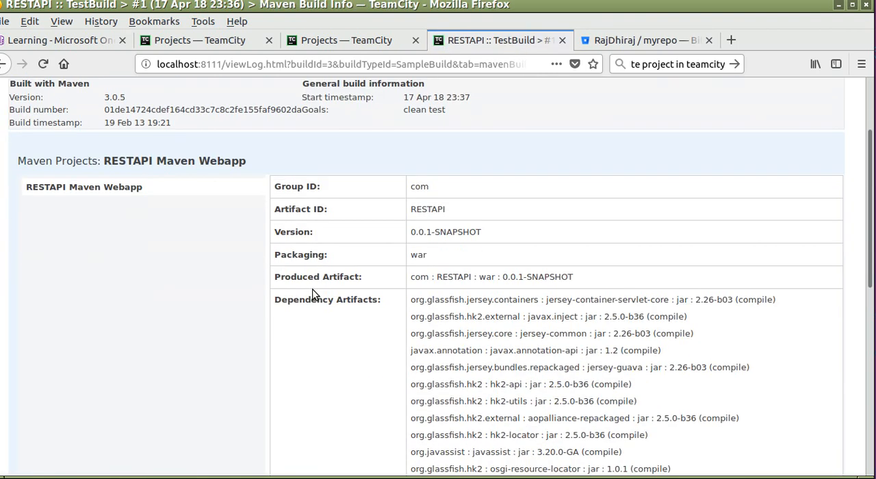
{"action": "scroll", "scroll_direction": "down", "scroll_amount": 3}
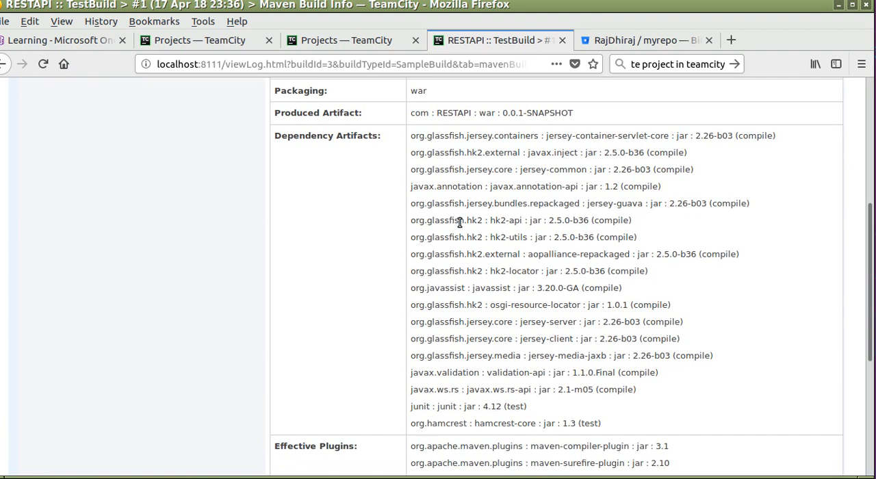
{"action": "scroll", "scroll_direction": "down", "scroll_amount": 3}
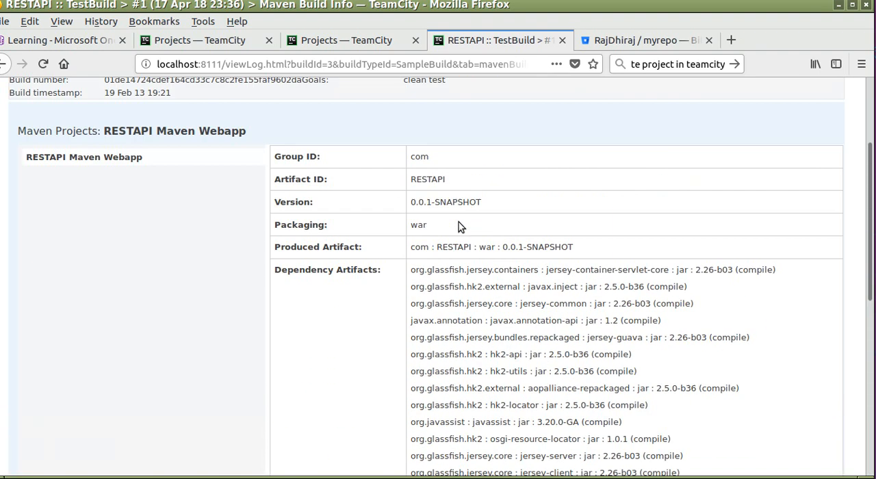
{"action": "scroll", "scroll_direction": "up", "scroll_amount": 3}
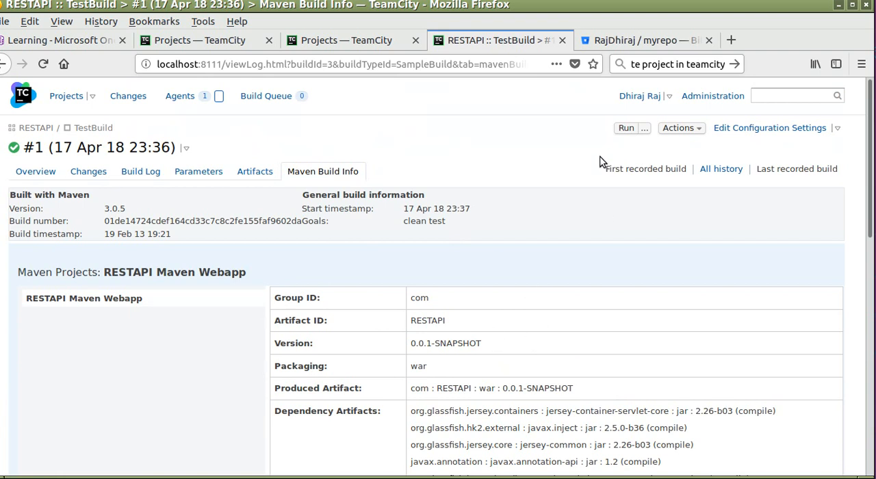
{"action": "mouse_move", "coordinate": [497, 266]}
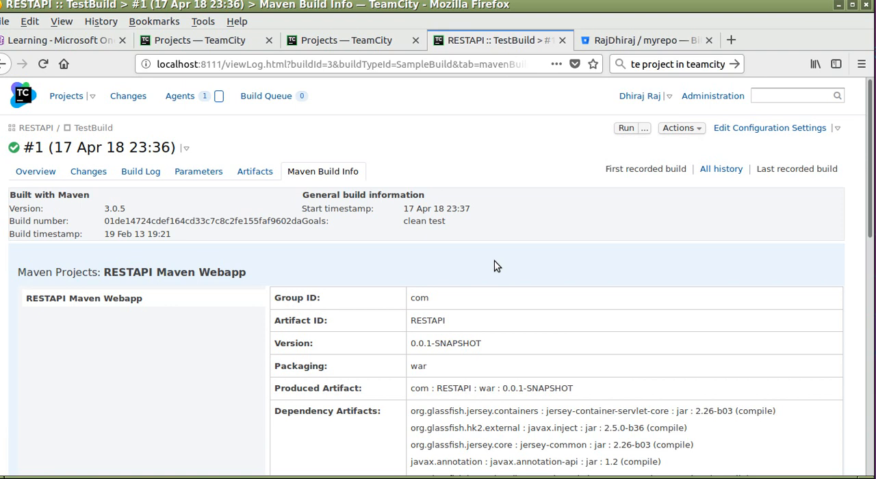
{"action": "mouse_move", "coordinate": [698, 123]}
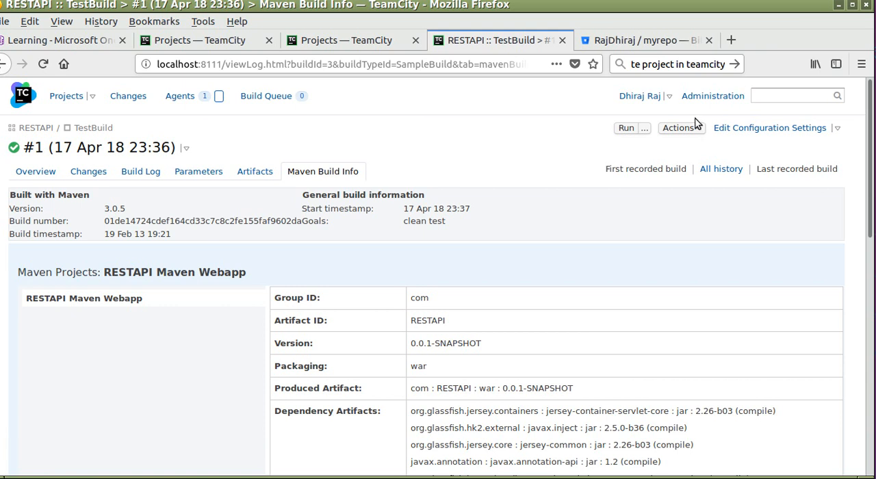